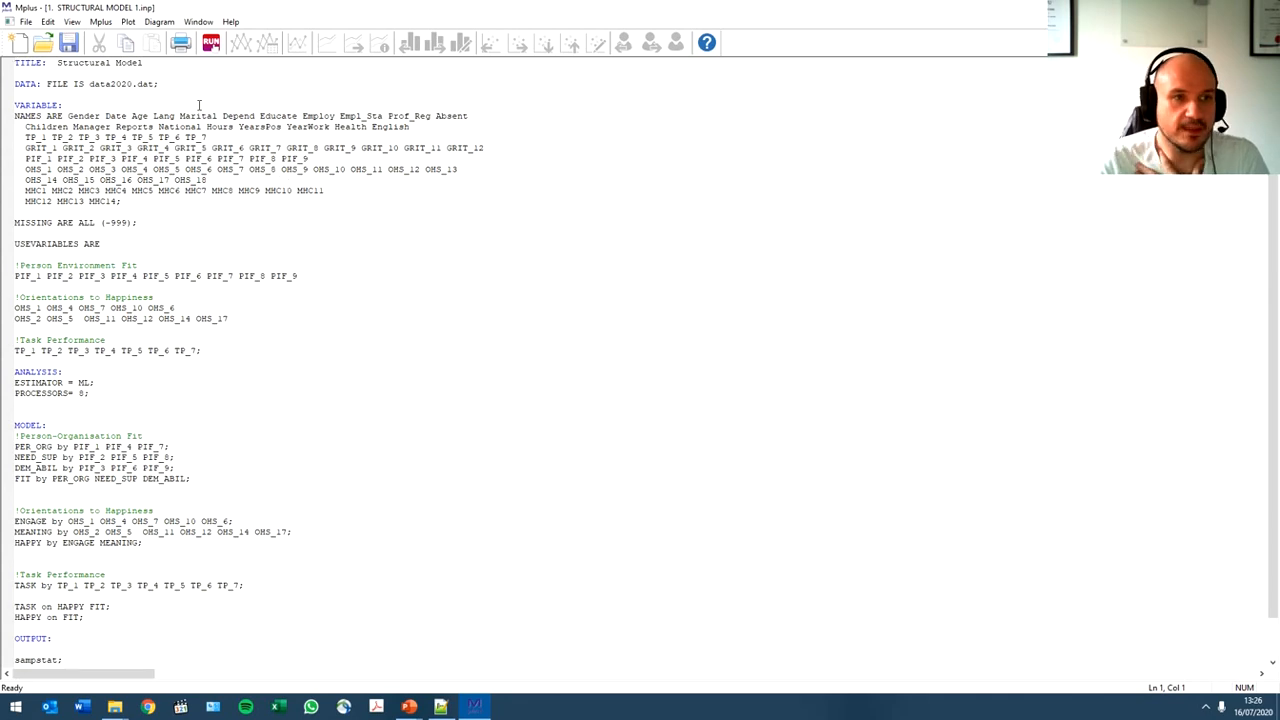
{"action": "mouse_move", "coordinate": [168, 60]}
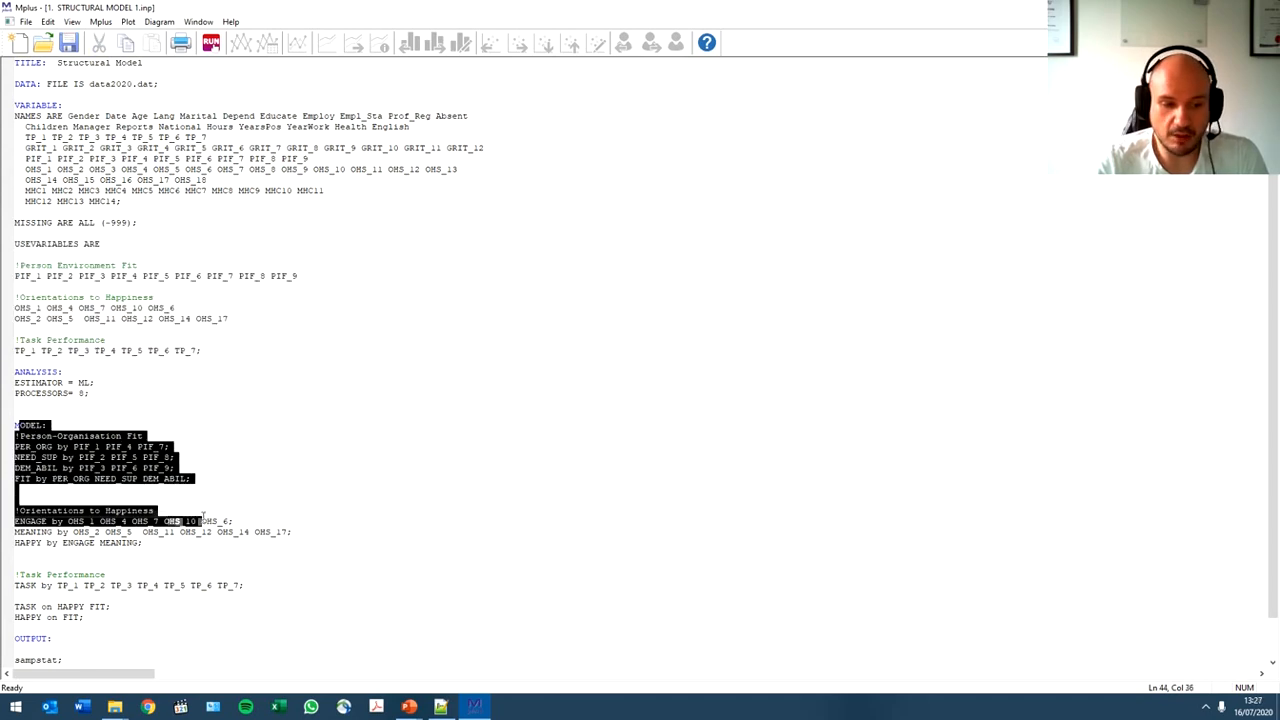
- Highlight the TASK ON and HAPPY ON regression statements in the structural model input
{"action": "scroll", "scroll_direction": "down", "scroll_amount": 3}
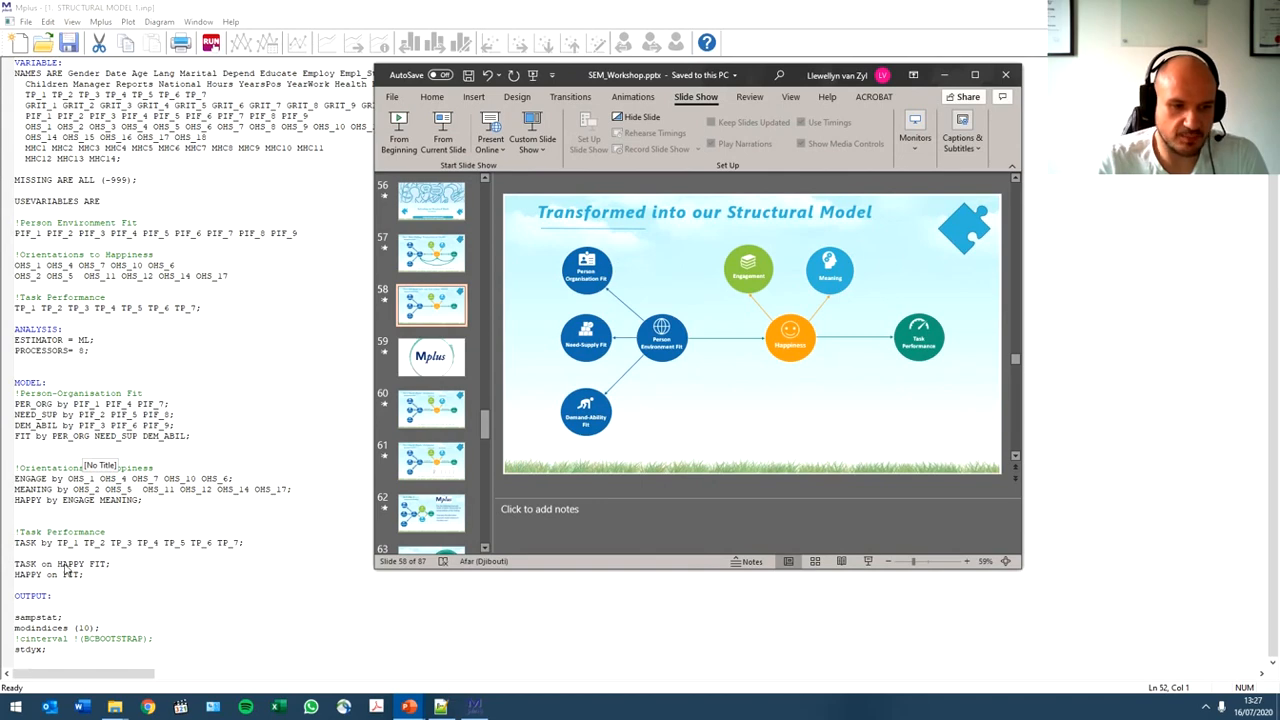
{"action": "mouse_move", "coordinate": [834, 334]}
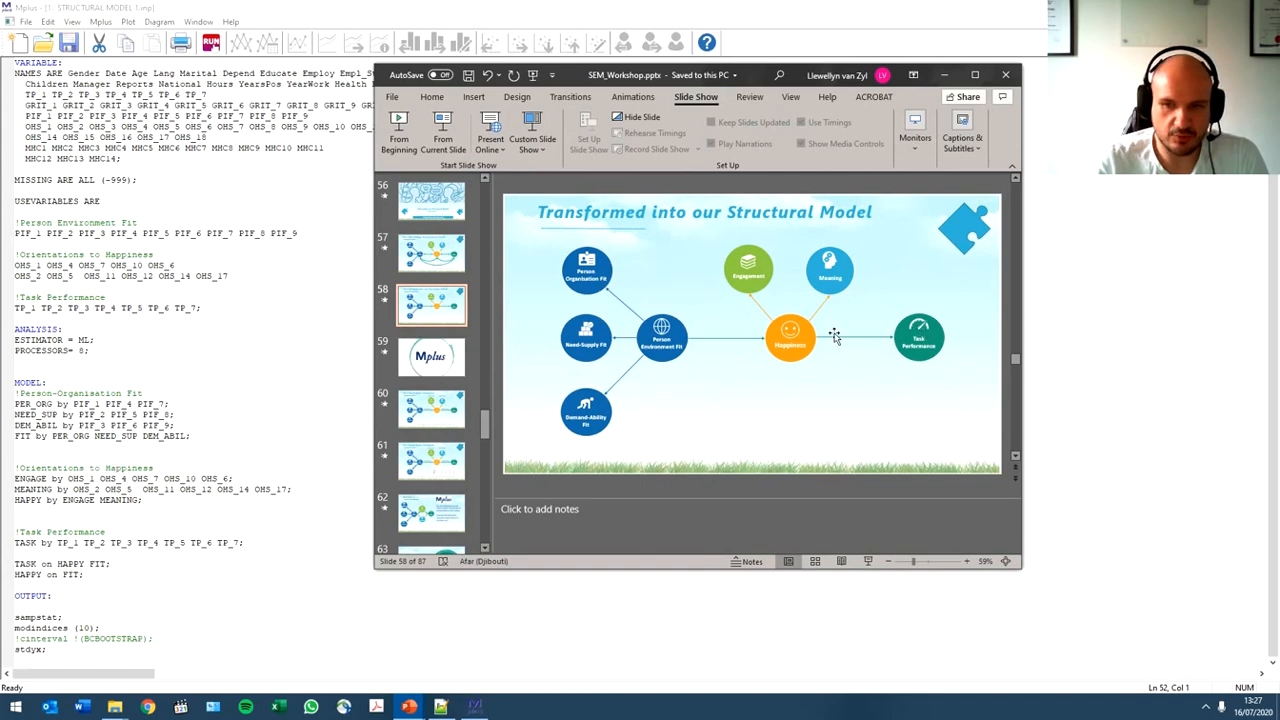
{"action": "mouse_move", "coordinate": [760, 332]}
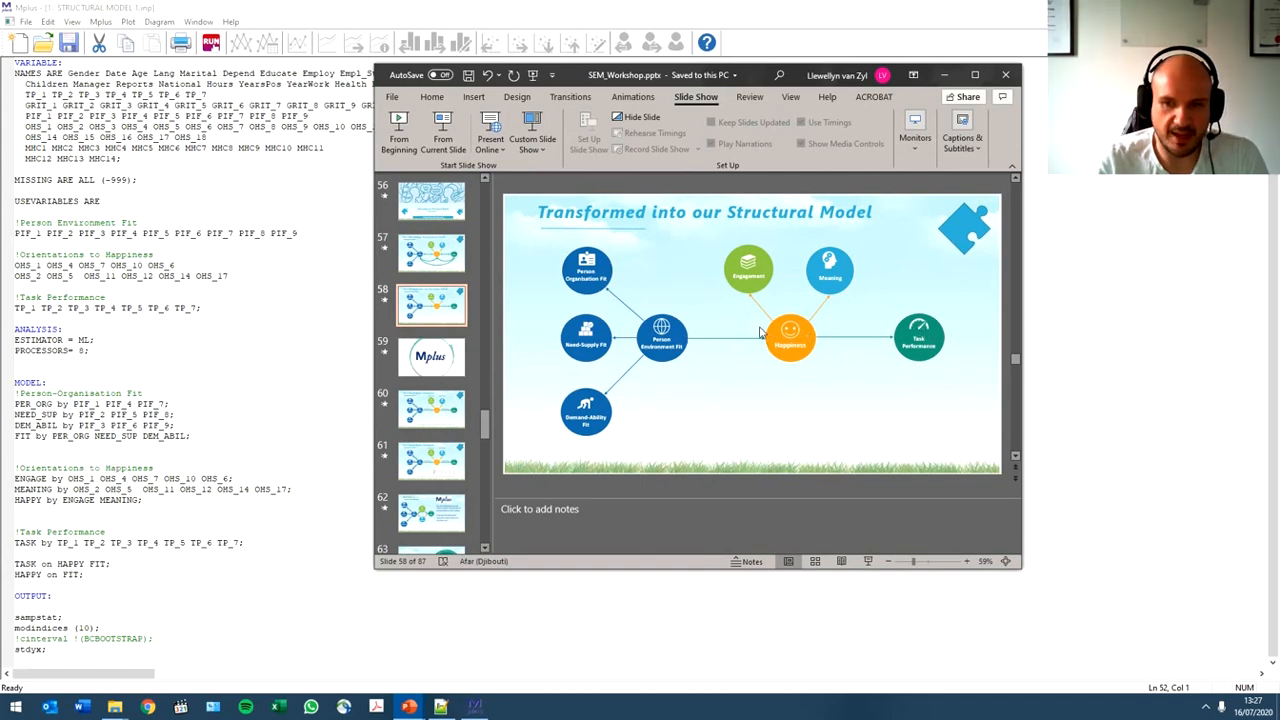
{"action": "mouse_move", "coordinate": [820, 400]}
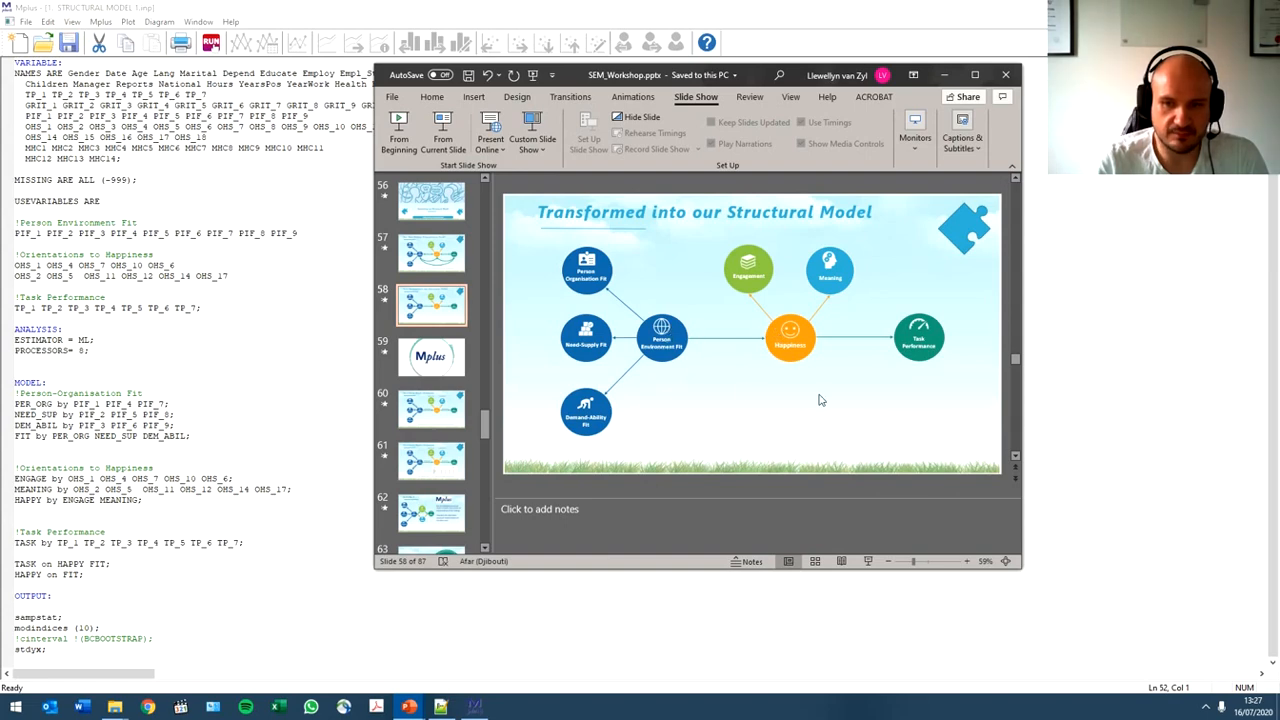
{"action": "mouse_move", "coordinate": [896, 348]}
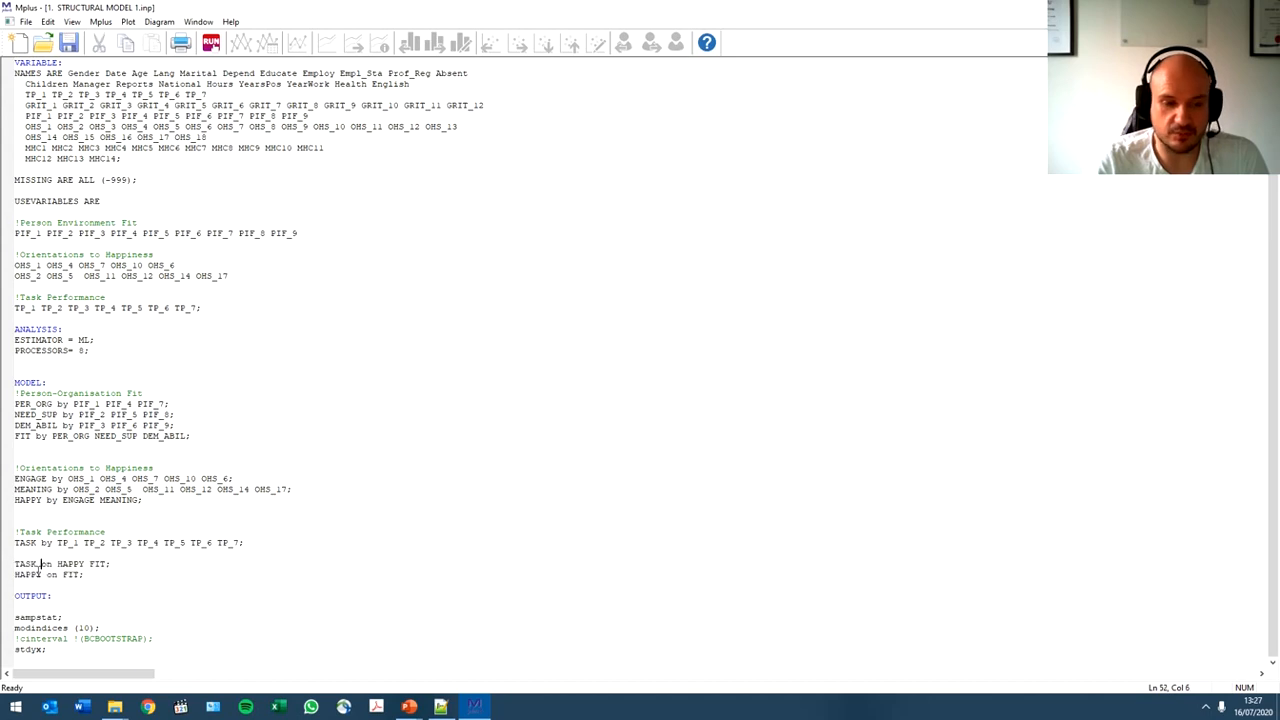
{"action": "left_click_drag", "start_coordinate": [16, 564], "coordinate": [84, 574]}
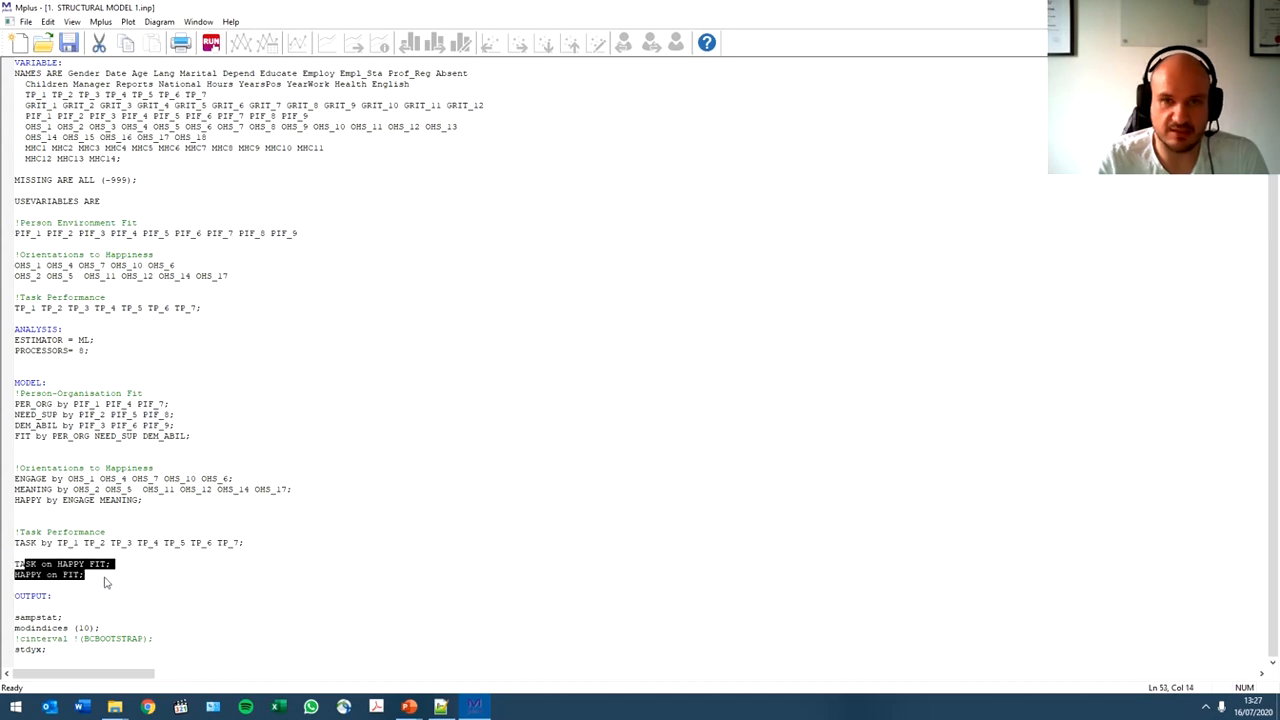
{"action": "left_click", "coordinate": [104, 574]}
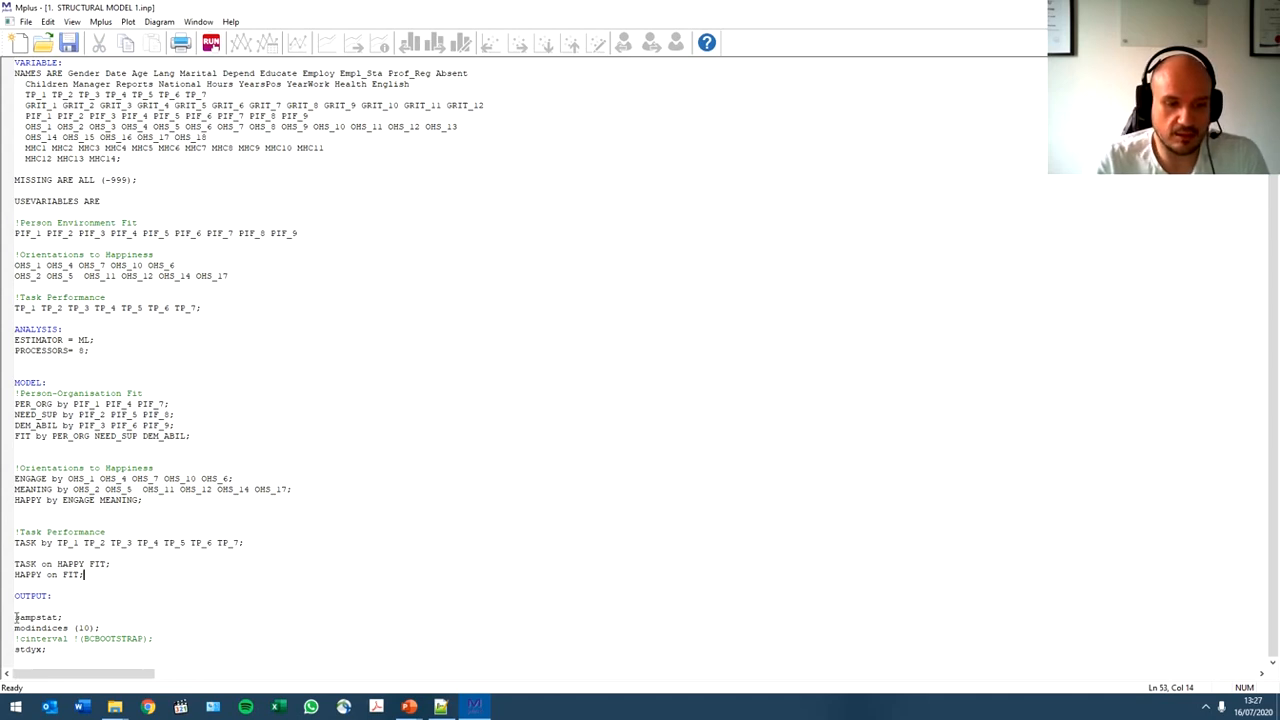
{"action": "left_click_drag", "start_coordinate": [16, 616], "coordinate": [50, 648]}
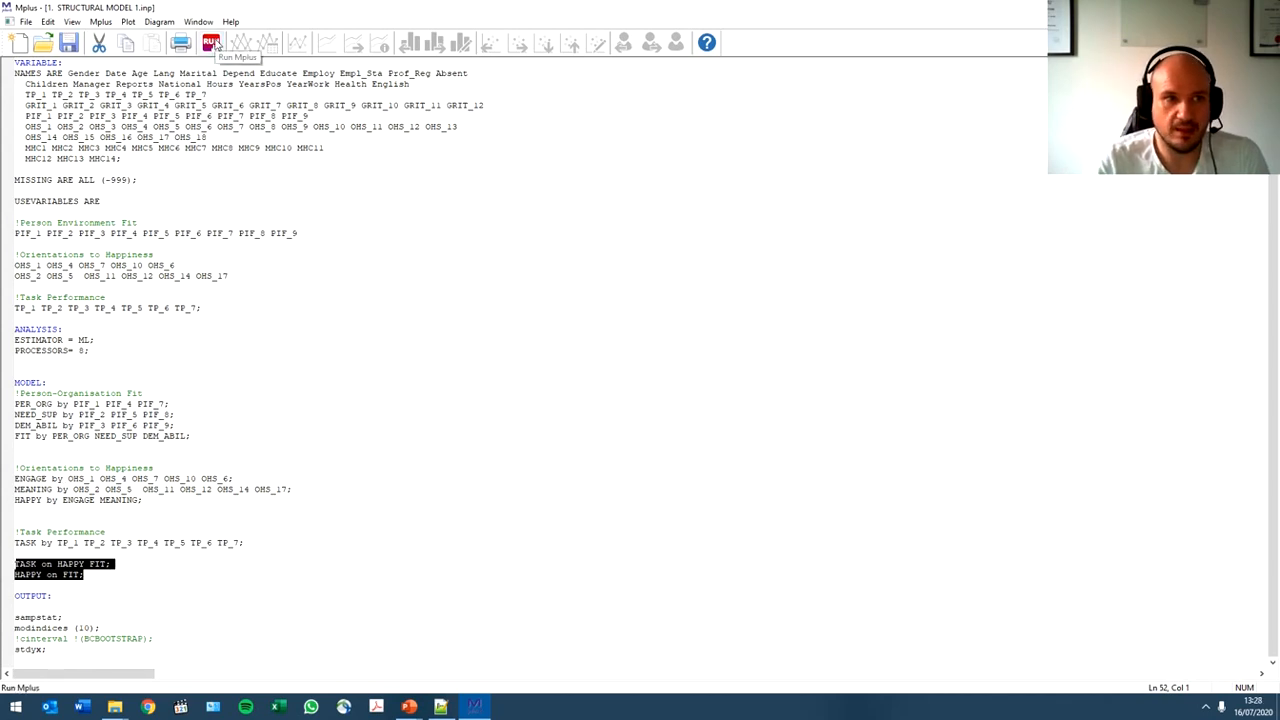
- Run the structural model and bring its MODEL FIT INFORMATION section into view
{"action": "left_click", "coordinate": [212, 44]}
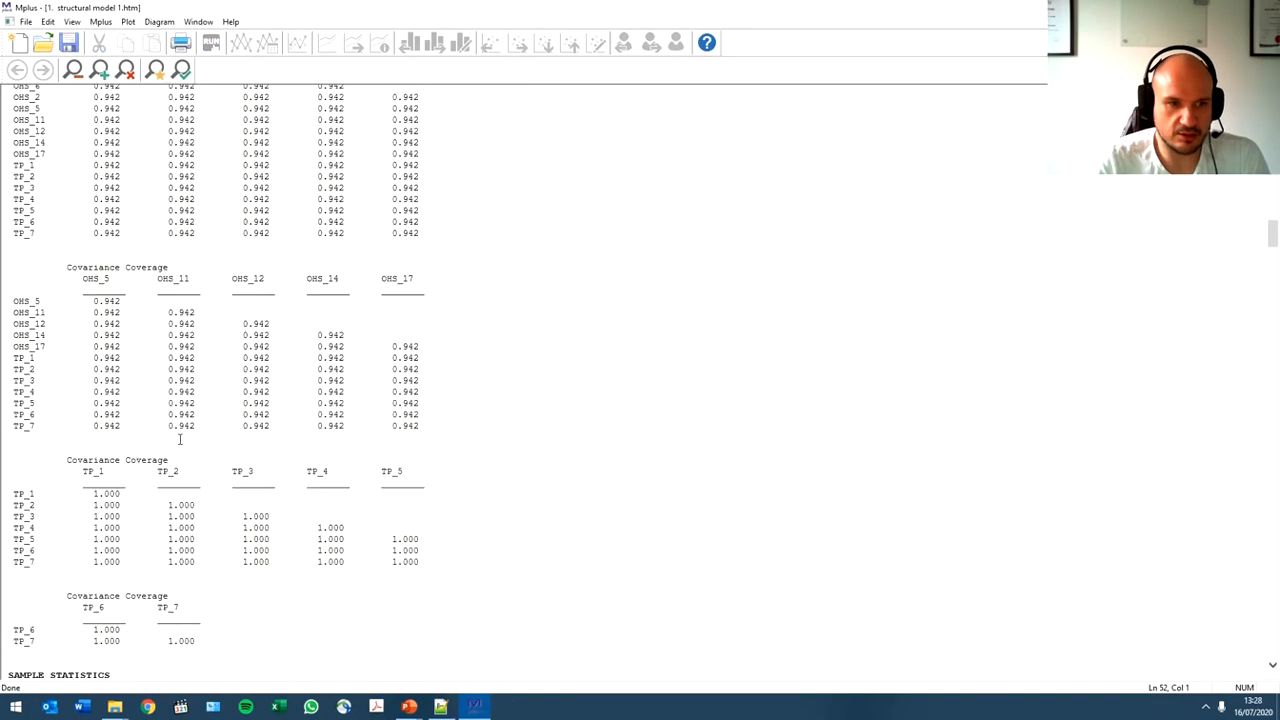
{"action": "scroll", "scroll_direction": "down", "scroll_amount": 3}
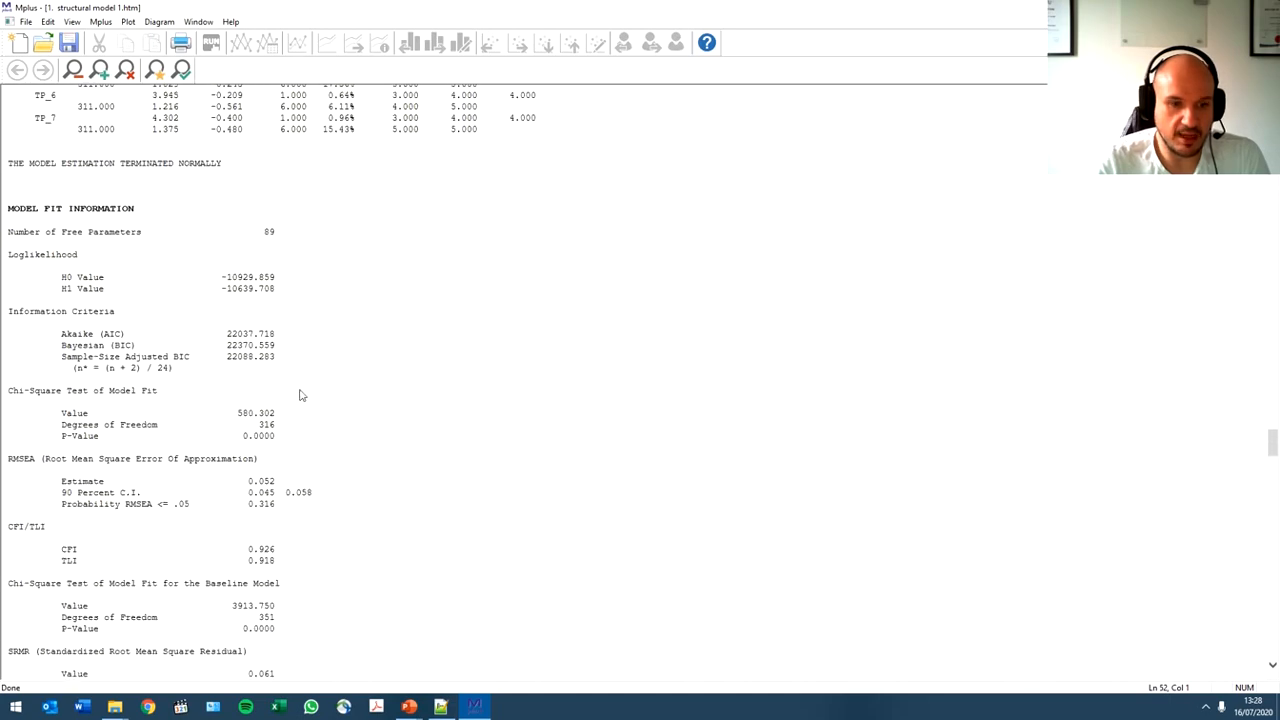
{"action": "scroll", "scroll_direction": "down", "scroll_amount": 3}
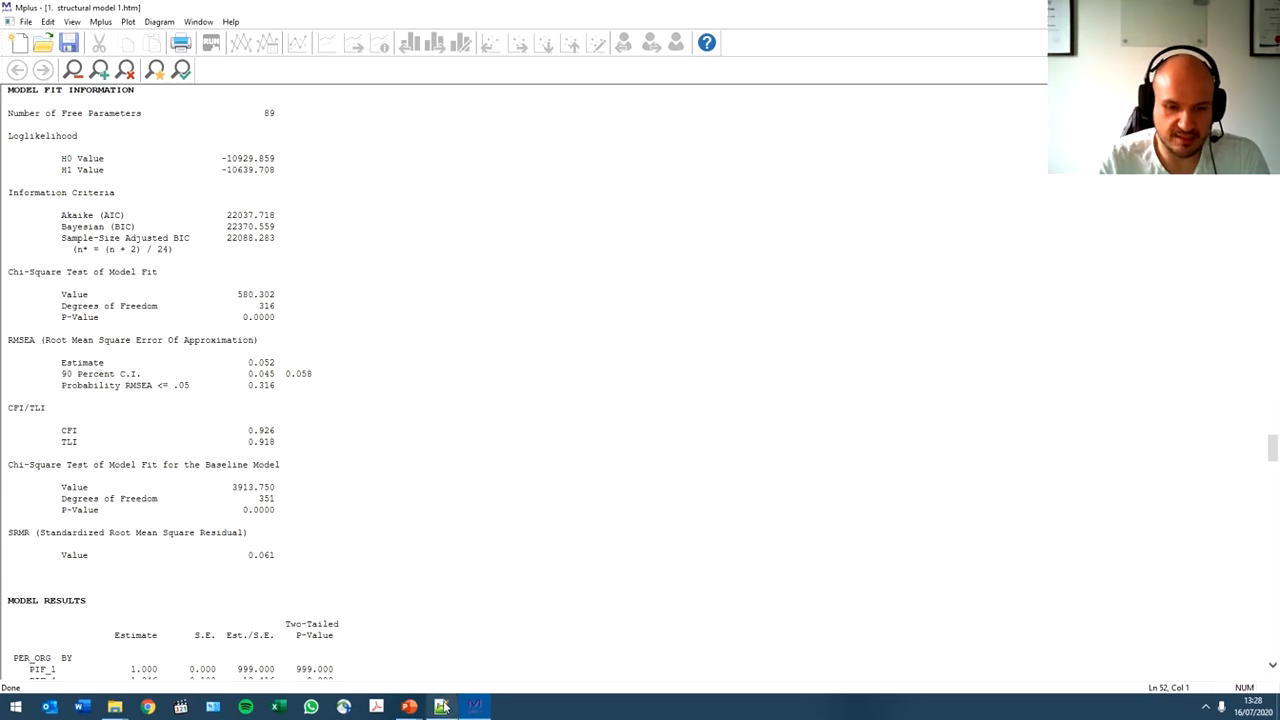
{"action": "left_click", "coordinate": [440, 708]}
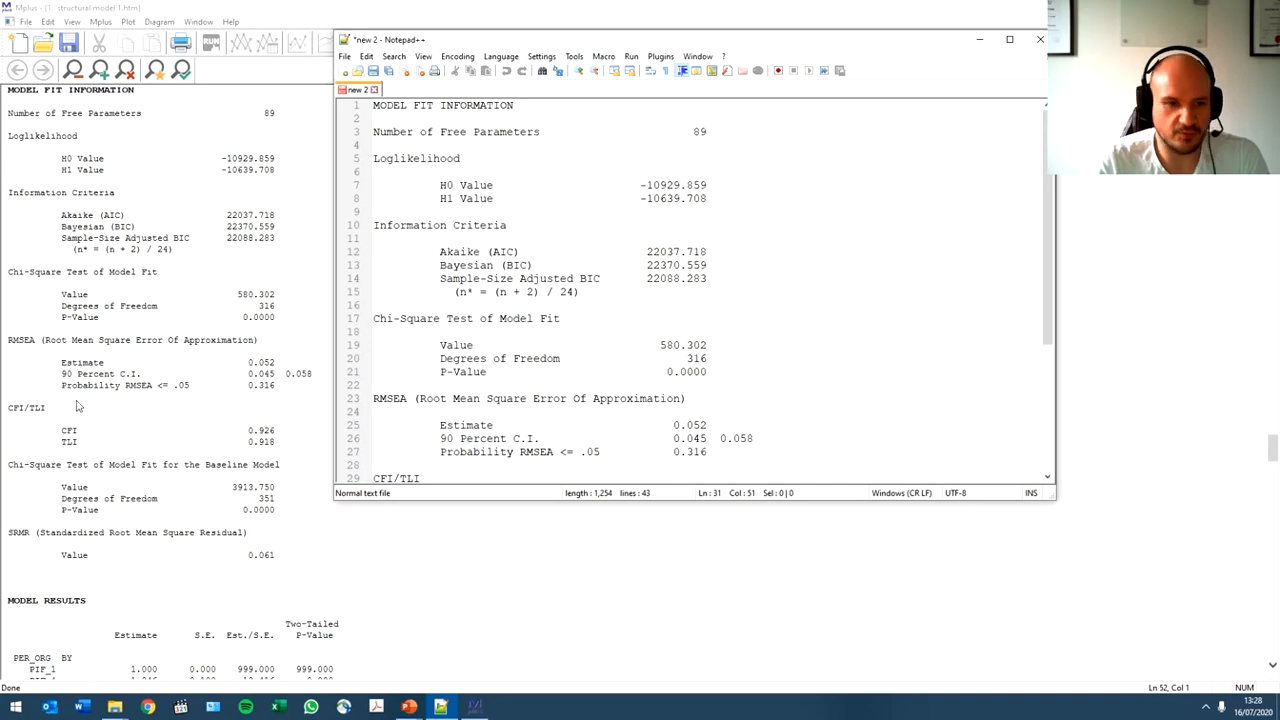
- Scroll the pasted fit information down through CFI, TLI, RMSEA and SRMR 0.061
{"action": "scroll", "scroll_direction": "down", "scroll_amount": 3}
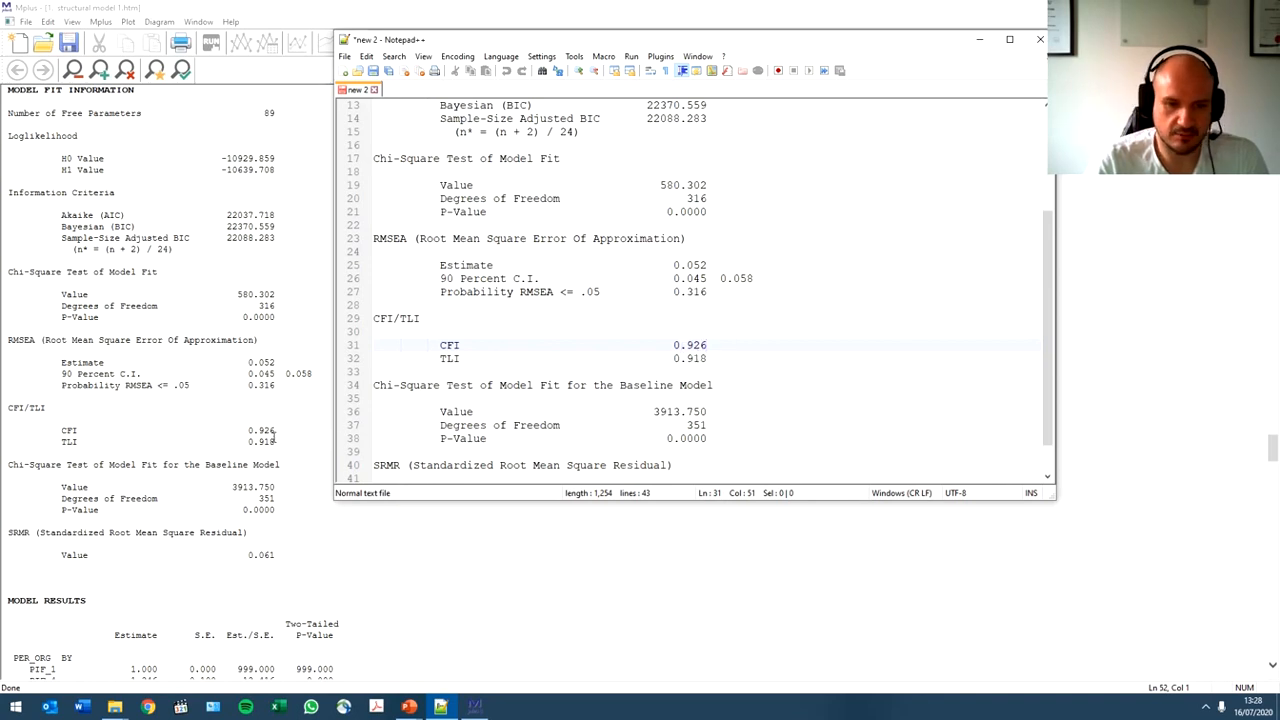
{"action": "scroll", "scroll_direction": "down", "scroll_amount": 3}
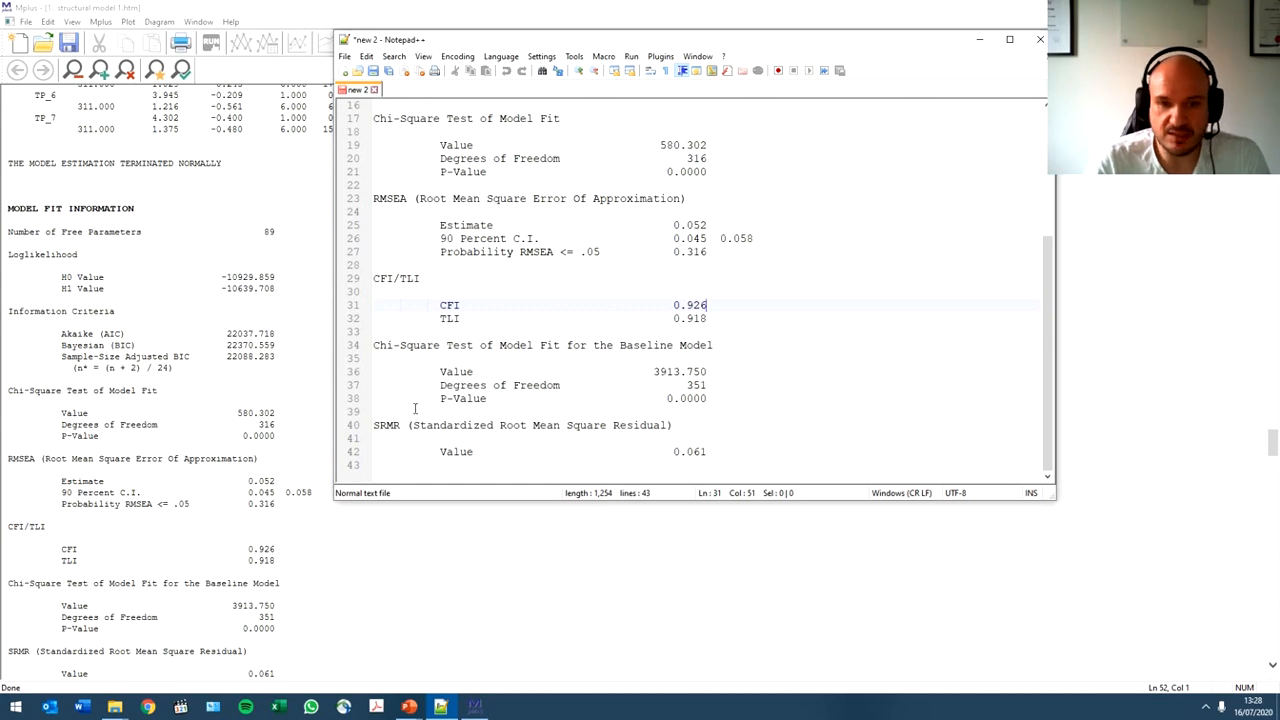
{"action": "scroll", "scroll_direction": "down", "scroll_amount": 3}
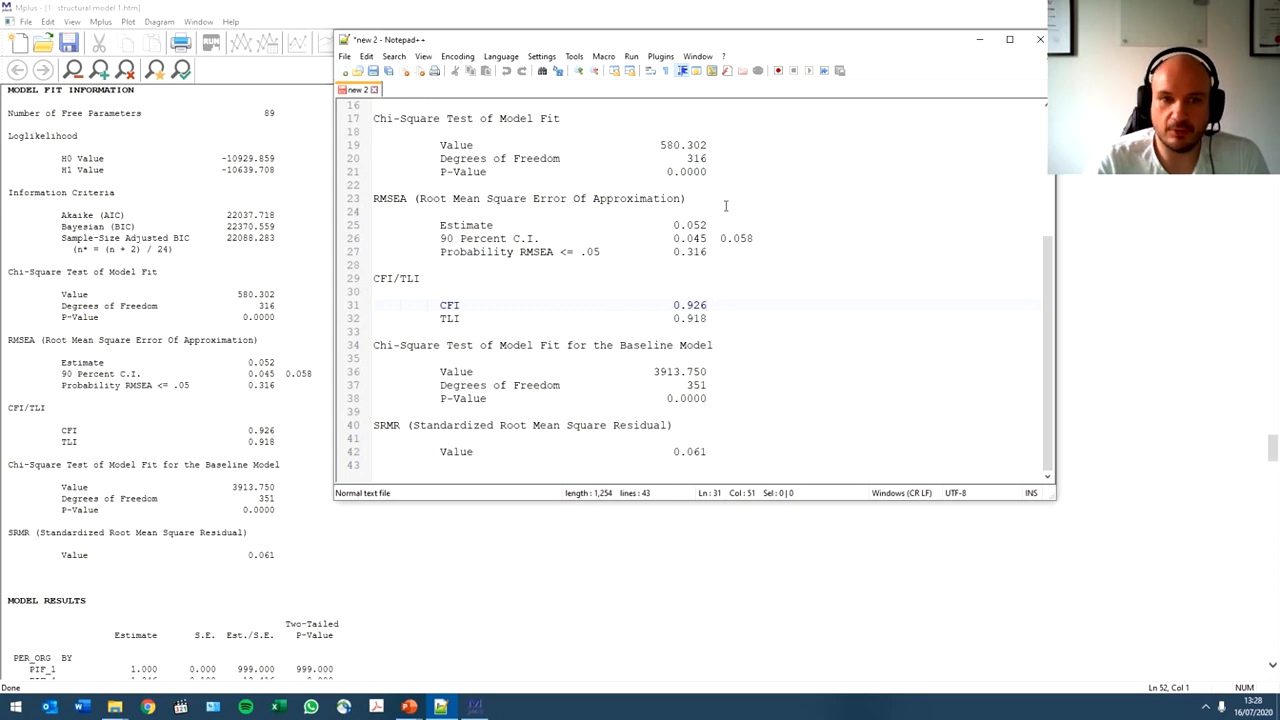
{"action": "mouse_move", "coordinate": [692, 292]}
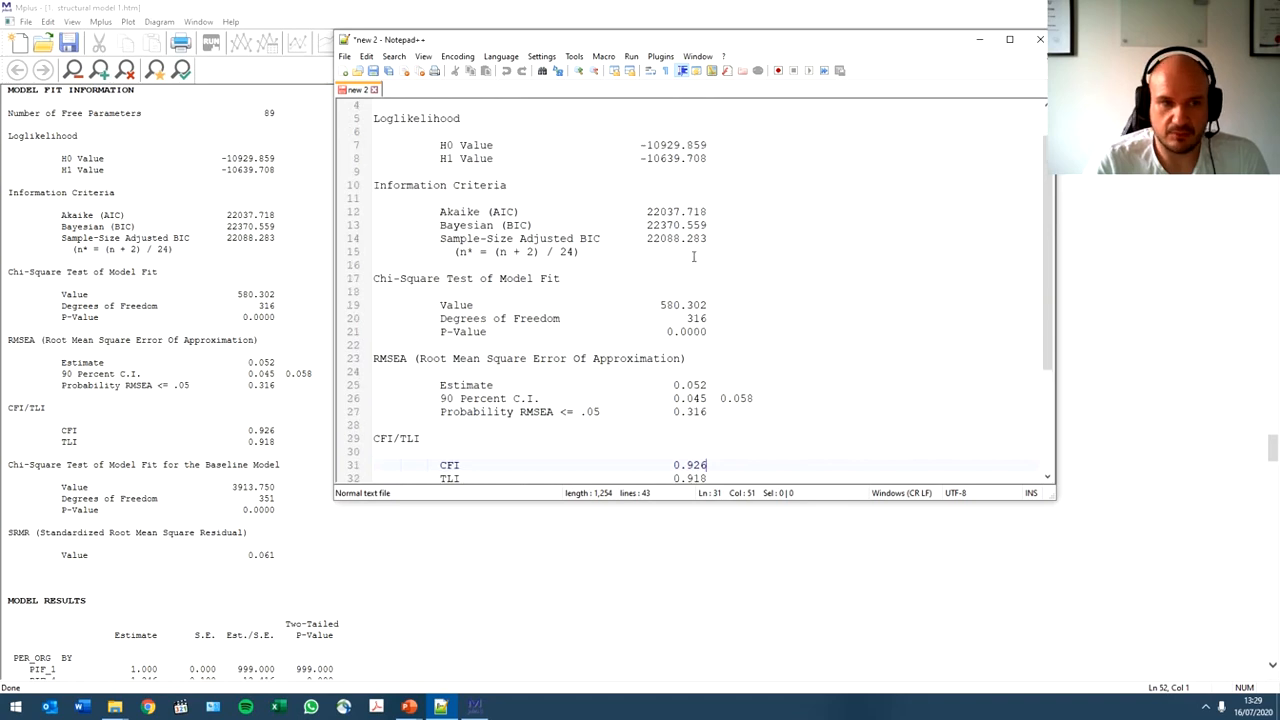
{"action": "mouse_move", "coordinate": [600, 180]}
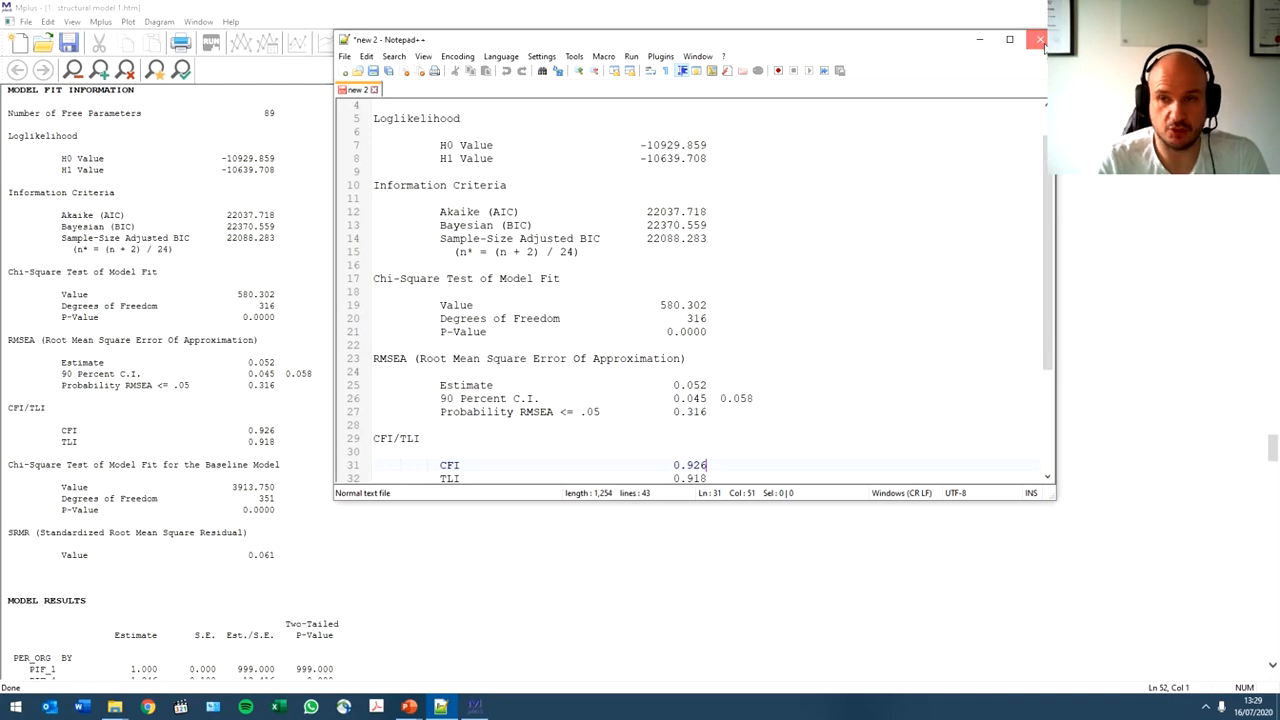
- Return to the Mplus output and highlight the STANDARDIZED MODEL RESULTS heading
{"action": "left_click", "coordinate": [1040, 40]}
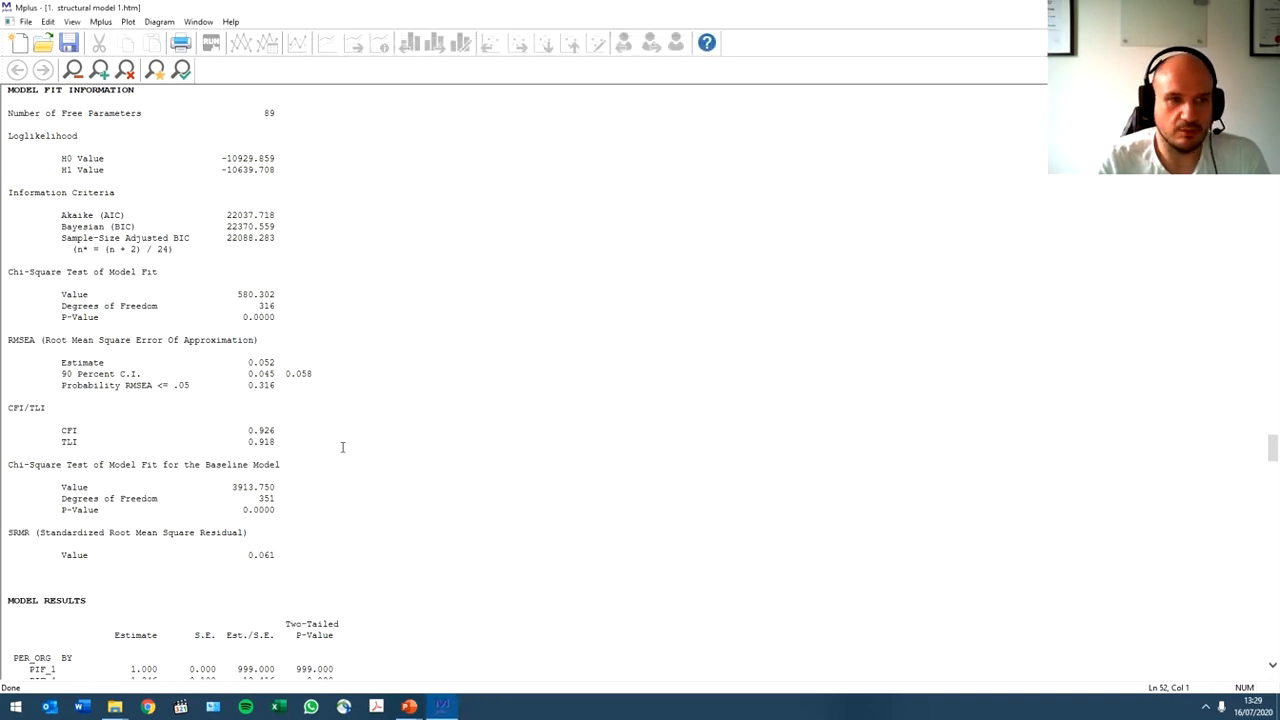
{"action": "scroll", "scroll_direction": "down", "scroll_amount": 3}
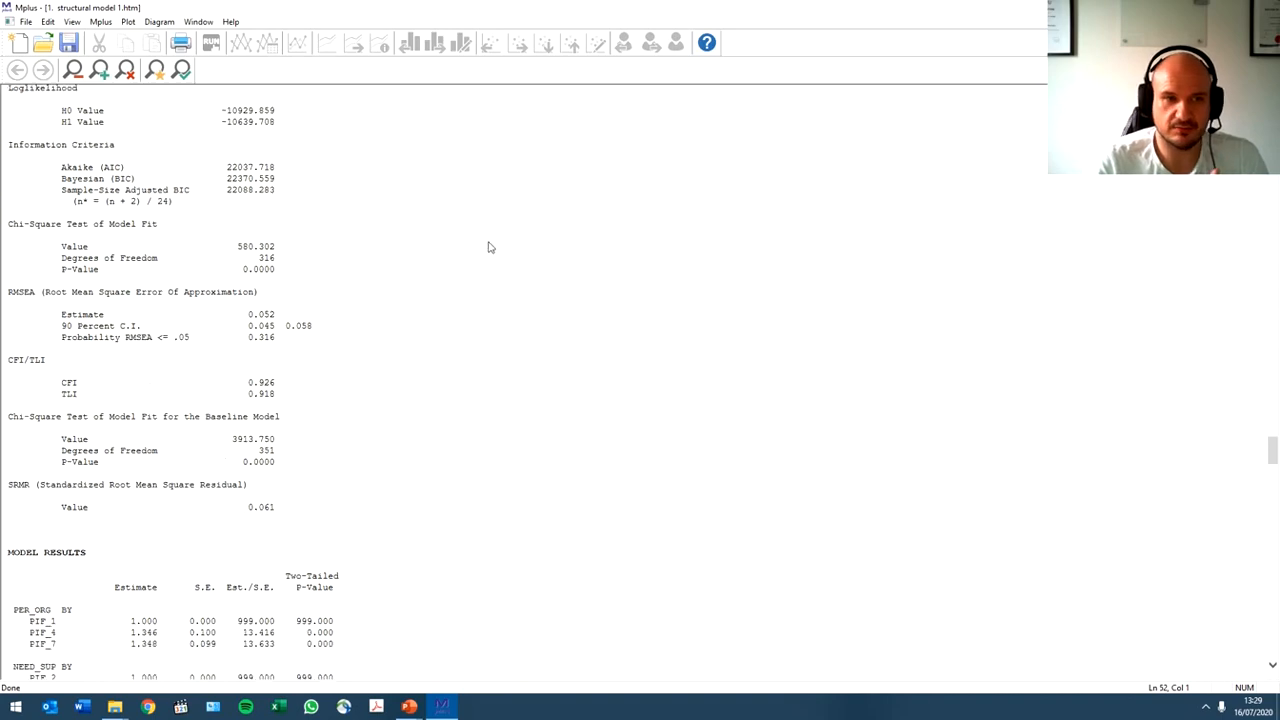
{"action": "scroll", "scroll_direction": "down", "scroll_amount": 3}
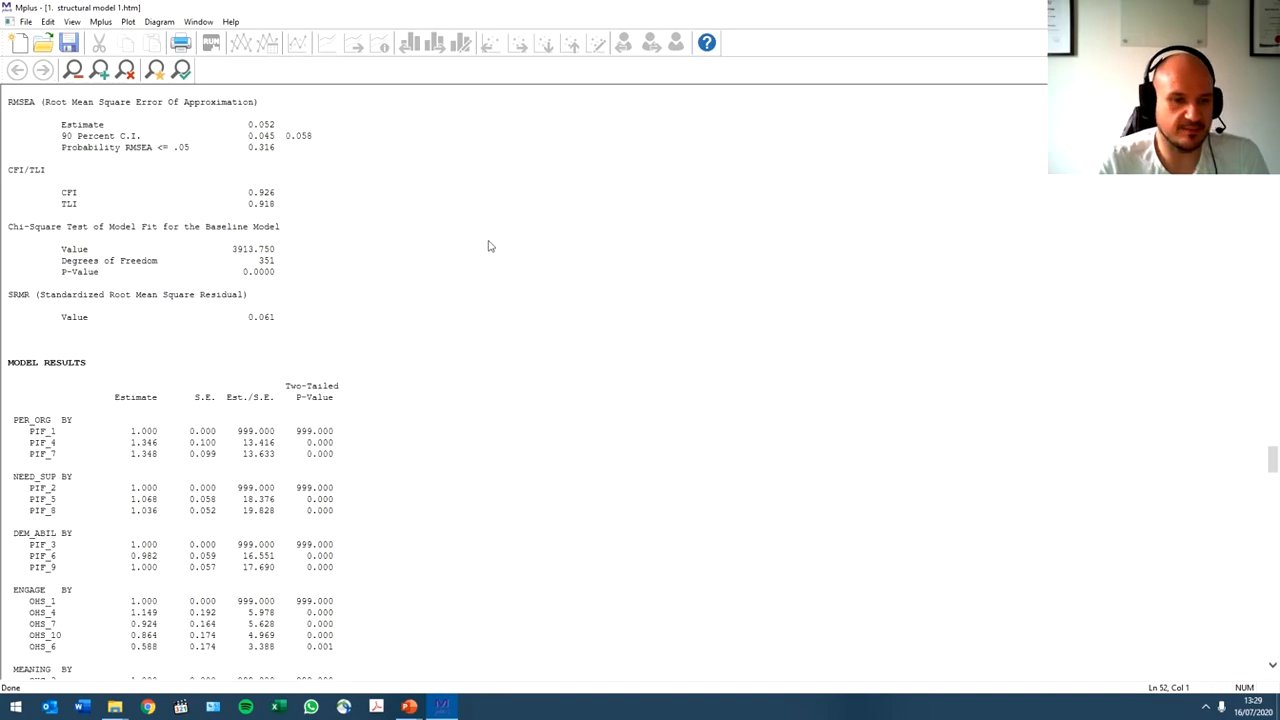
{"action": "scroll", "scroll_direction": "down", "scroll_amount": 3}
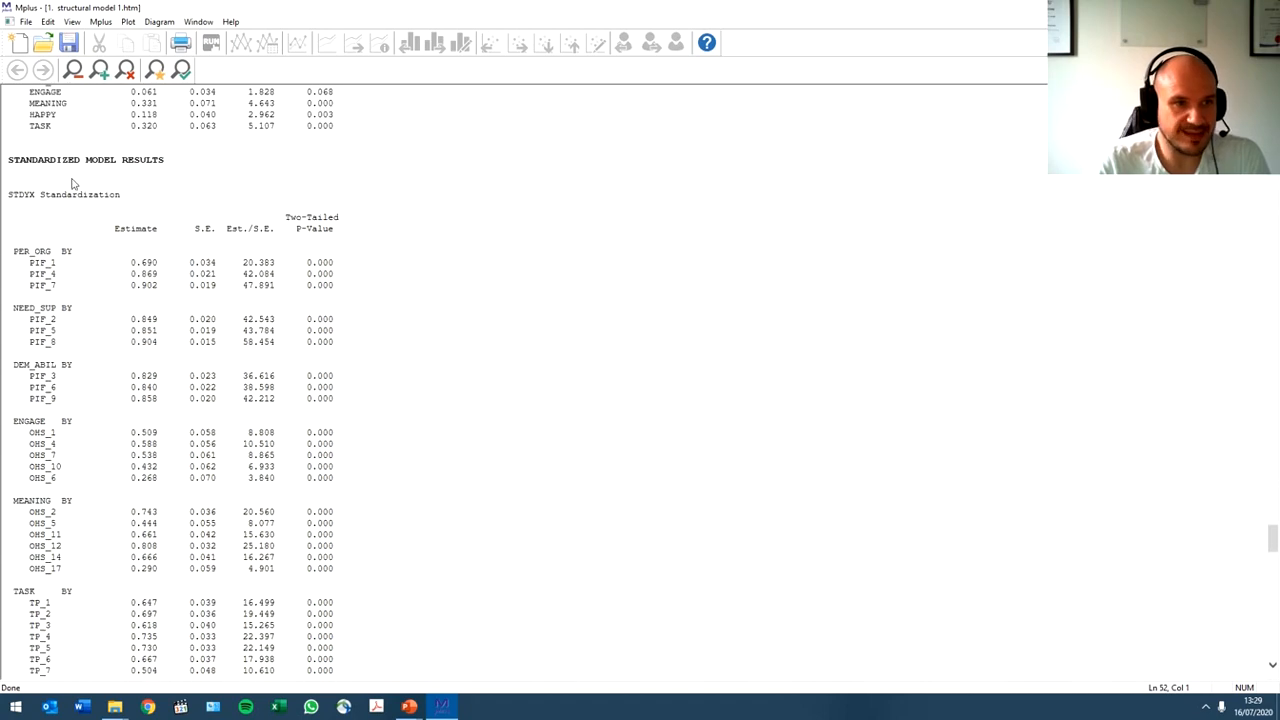
{"action": "double_click", "coordinate": [84, 160]}
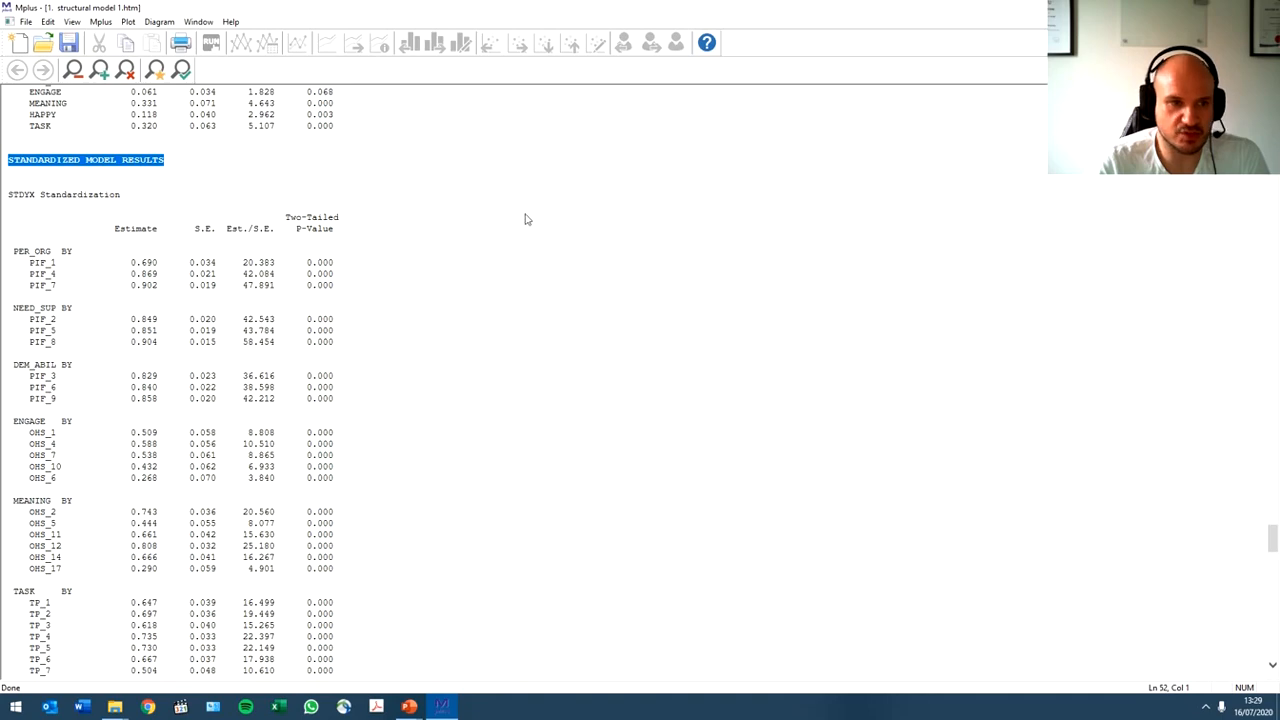
- Highlight the standardized TASK ON and HAPPY ON regression path rows
{"action": "scroll", "scroll_direction": "down", "scroll_amount": 3}
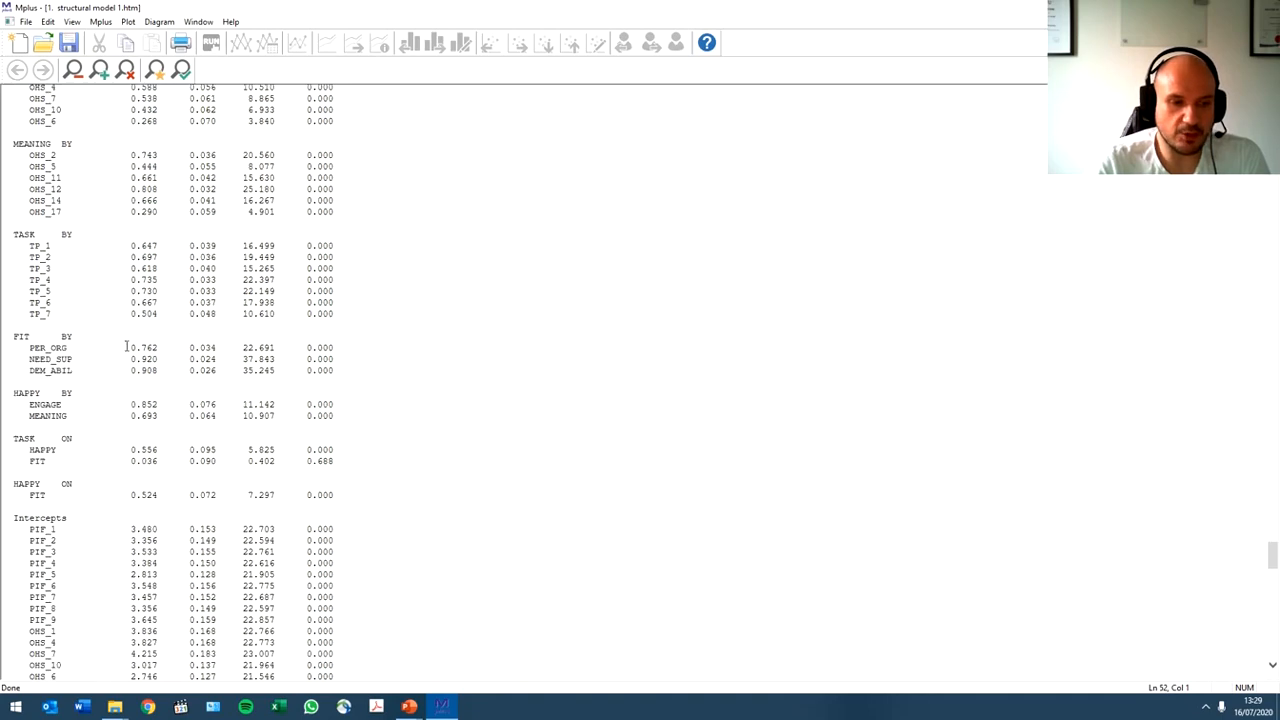
{"action": "scroll", "scroll_direction": "down", "scroll_amount": 3}
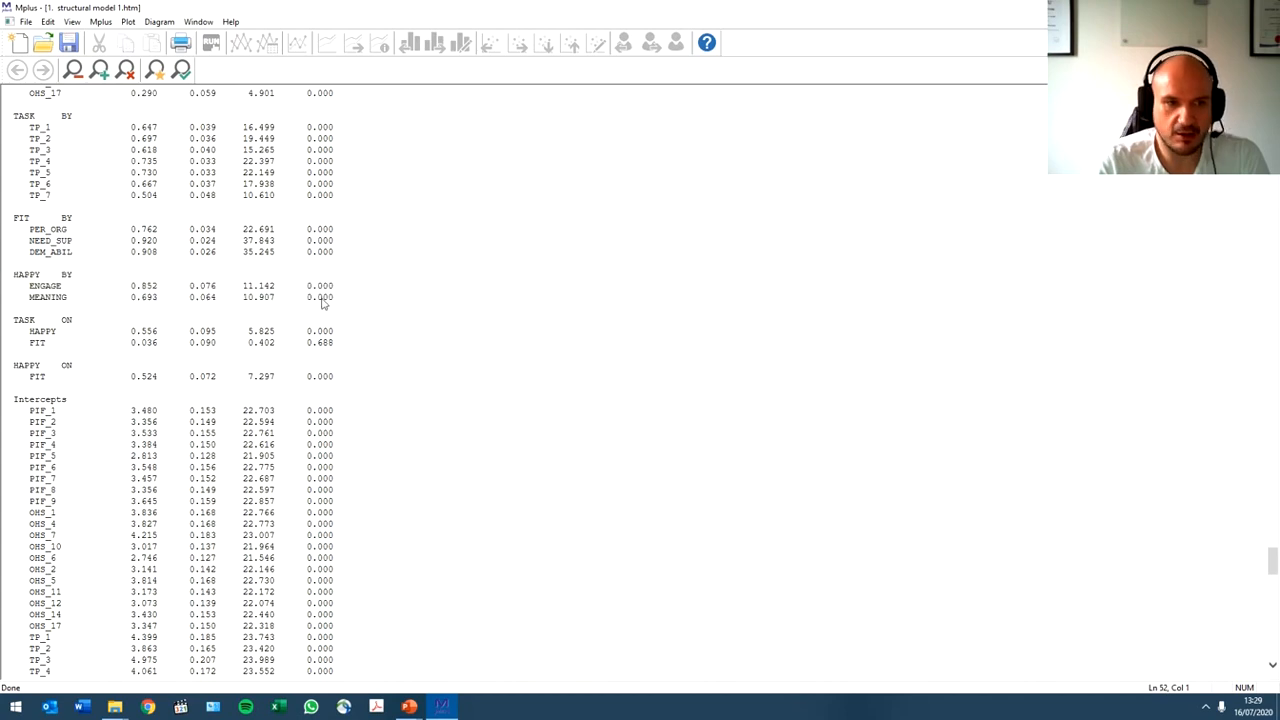
{"action": "left_click_drag", "start_coordinate": [16, 332], "coordinate": [334, 376]}
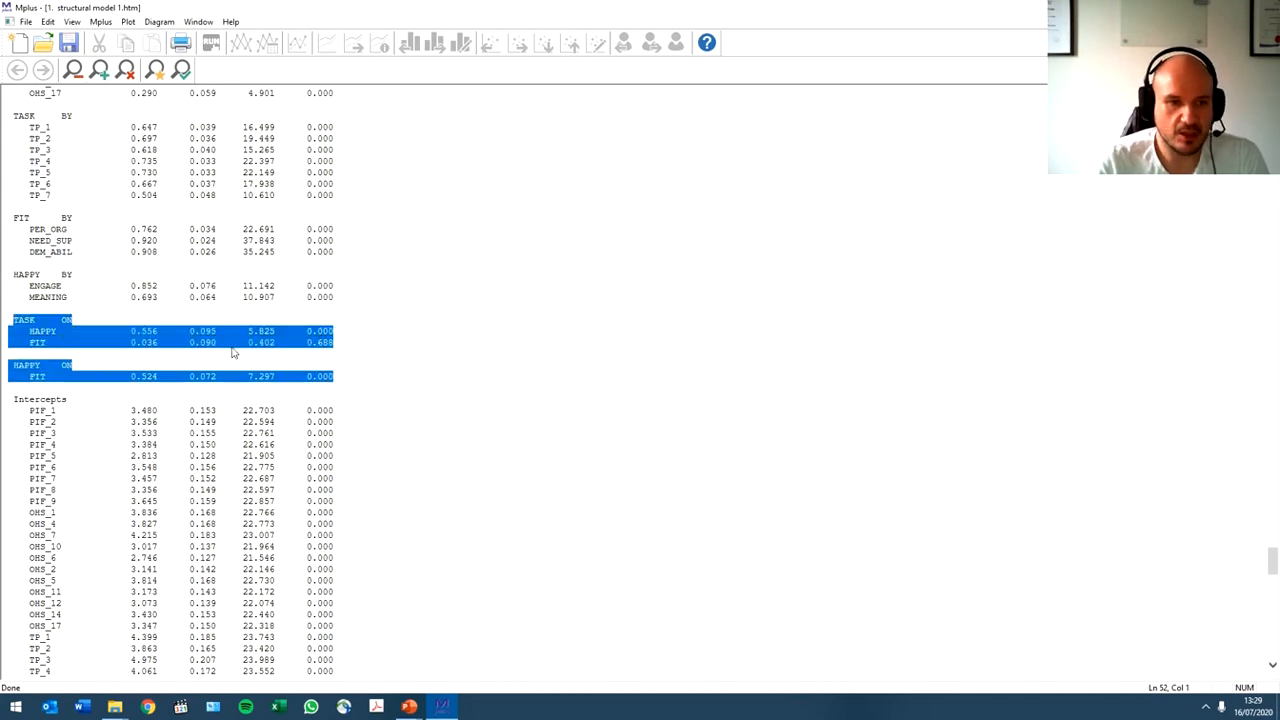
{"action": "left_click", "coordinate": [232, 352]}
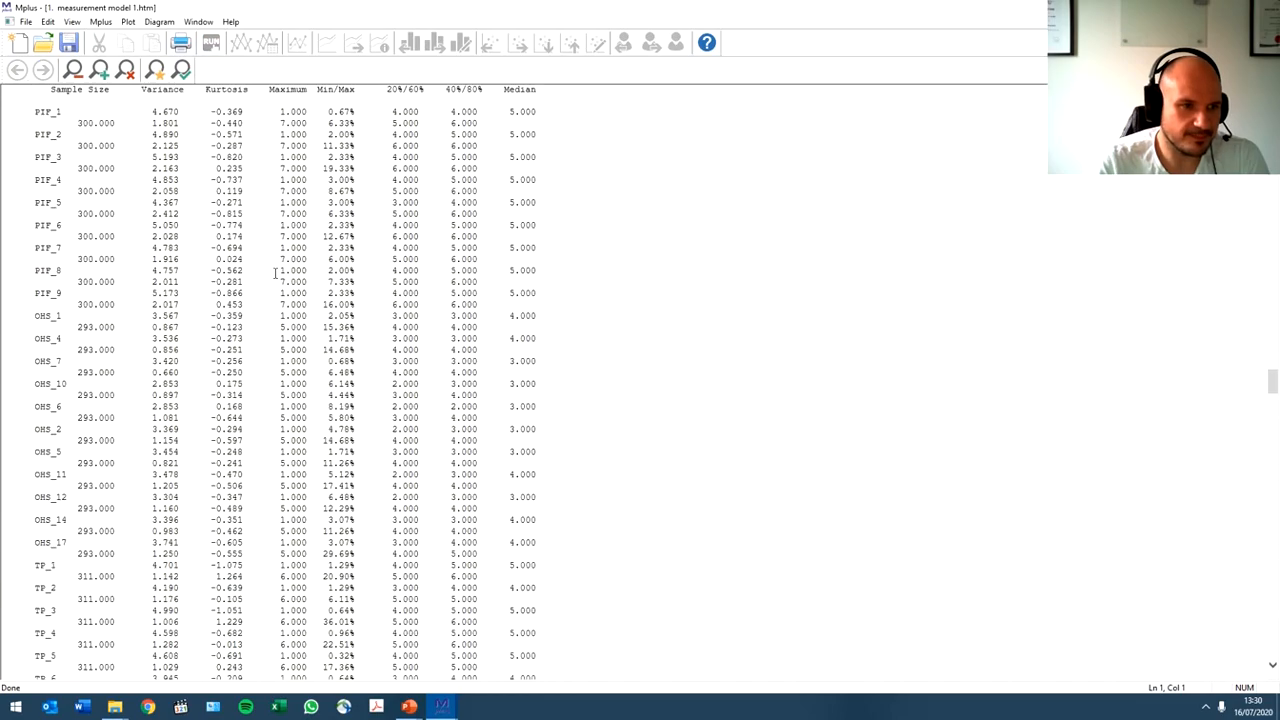
- Scroll the measurement model output down to the standardized TASK WITH FIT and HAPPY correlations
{"action": "scroll", "scroll_direction": "down", "scroll_amount": 3}
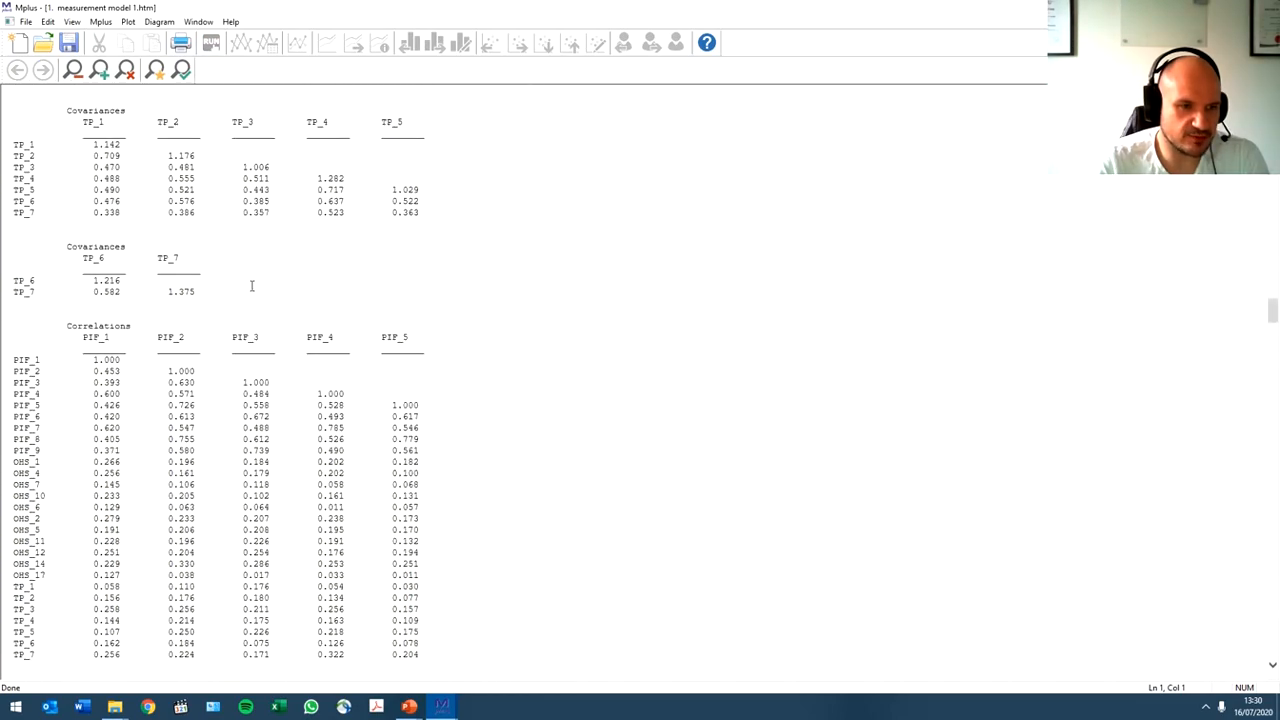
{"action": "scroll", "scroll_direction": "down", "scroll_amount": 3}
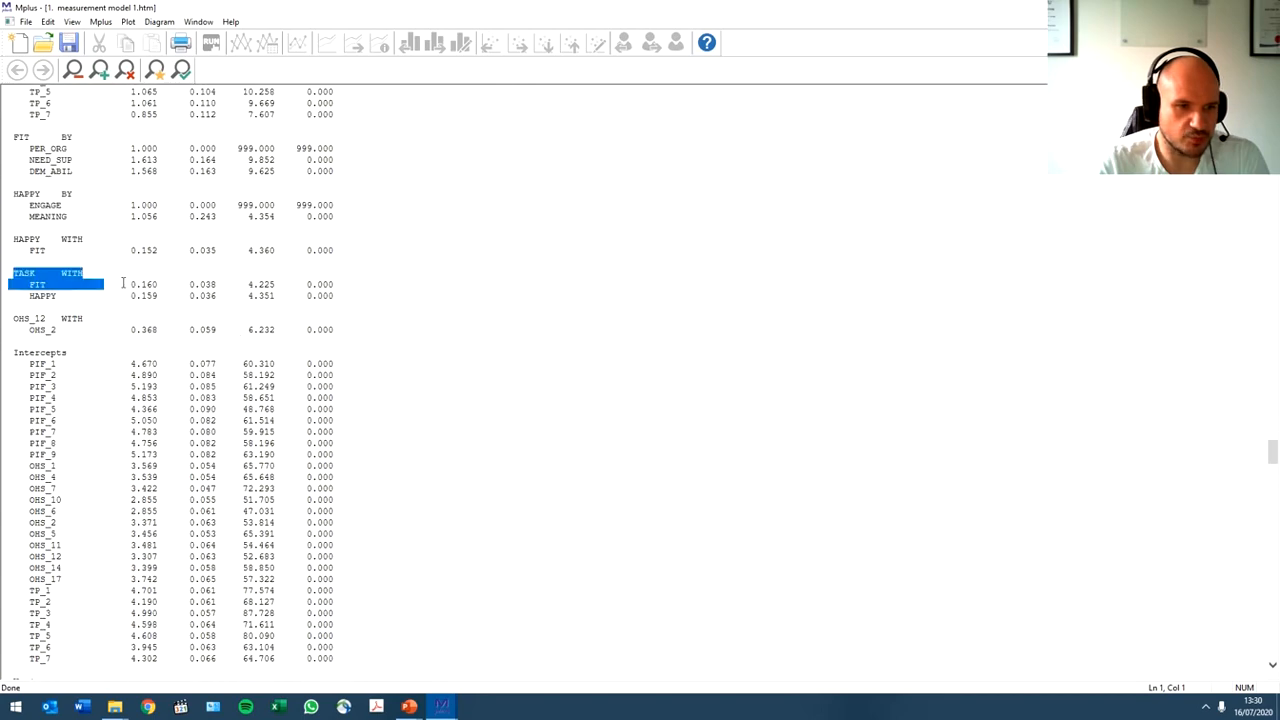
{"action": "scroll", "scroll_direction": "down", "scroll_amount": 3}
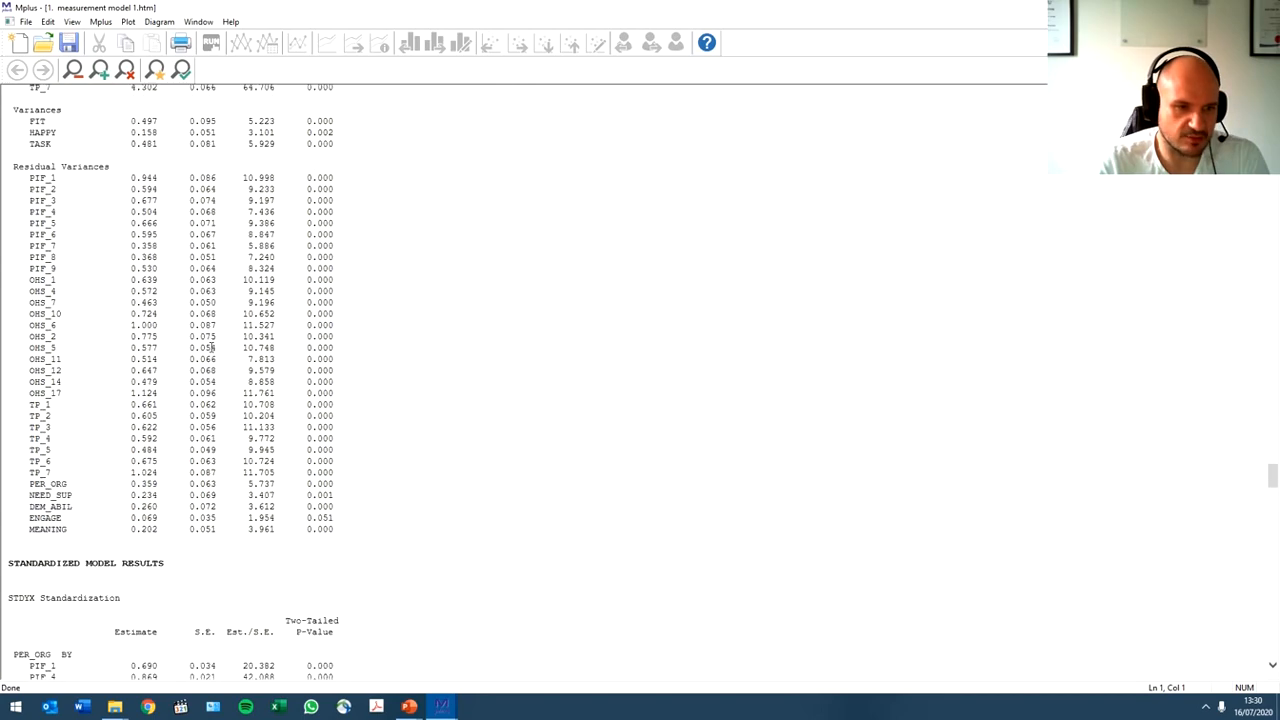
{"action": "scroll", "scroll_direction": "down", "scroll_amount": 3}
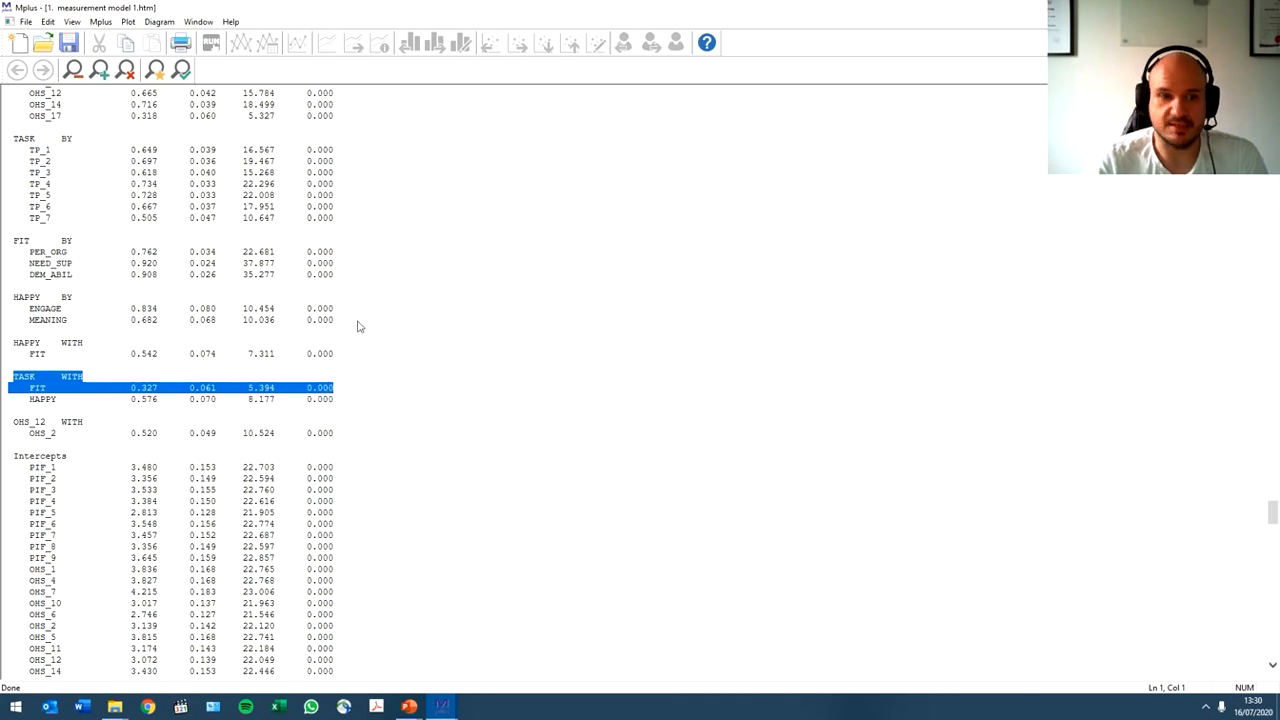
{"action": "mouse_move", "coordinate": [356, 250]}
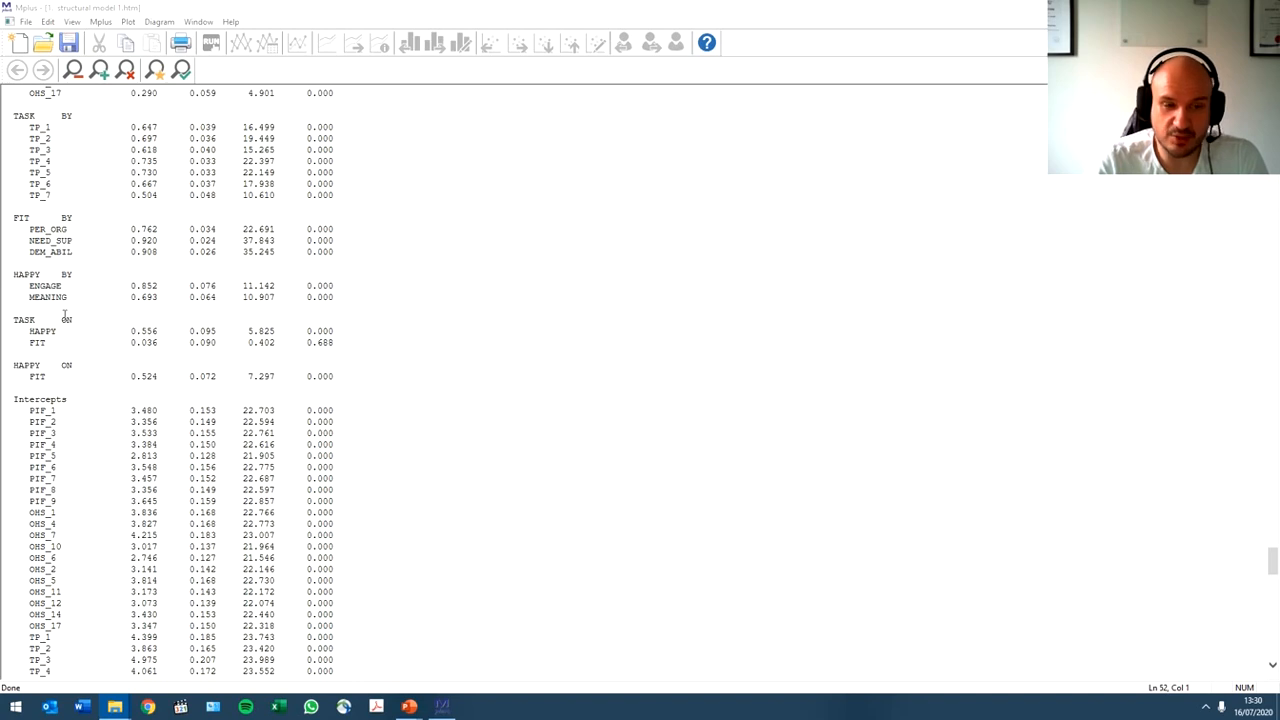
{"action": "mouse_move", "coordinate": [80, 338]}
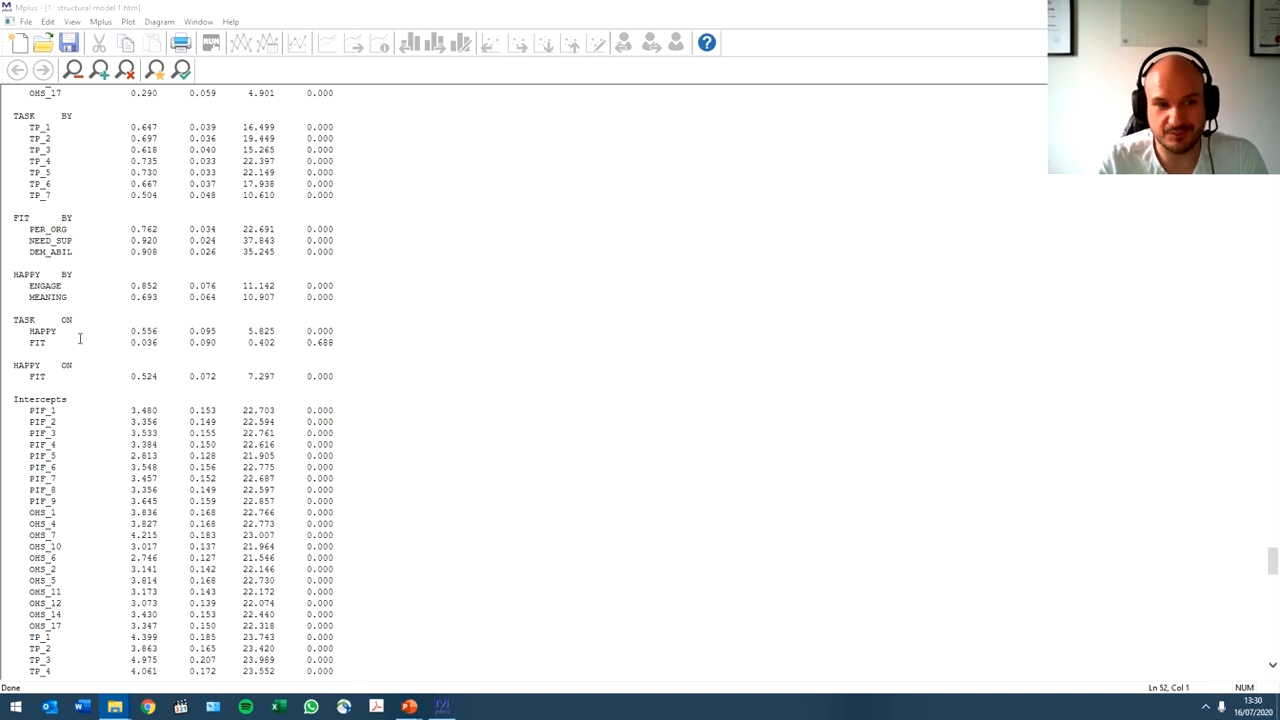
{"action": "left_click_drag", "start_coordinate": [30, 332], "coordinate": [320, 342]}
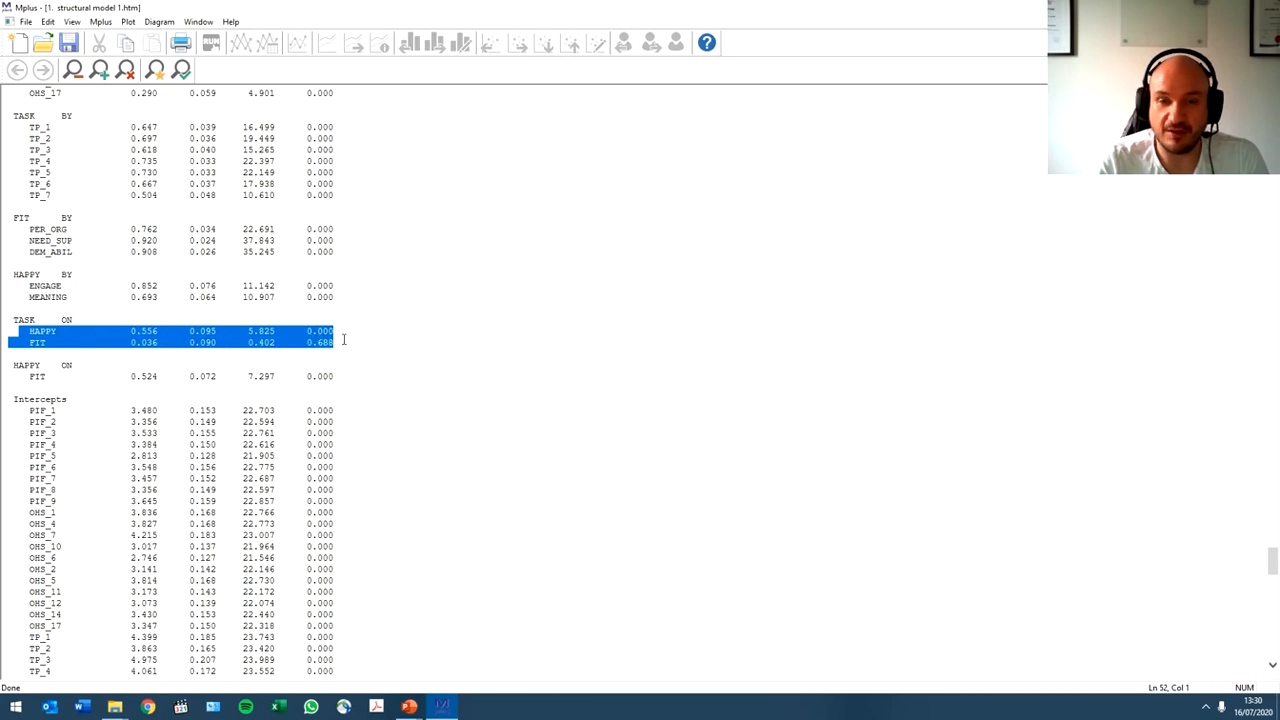
{"action": "mouse_move", "coordinate": [48, 336]}
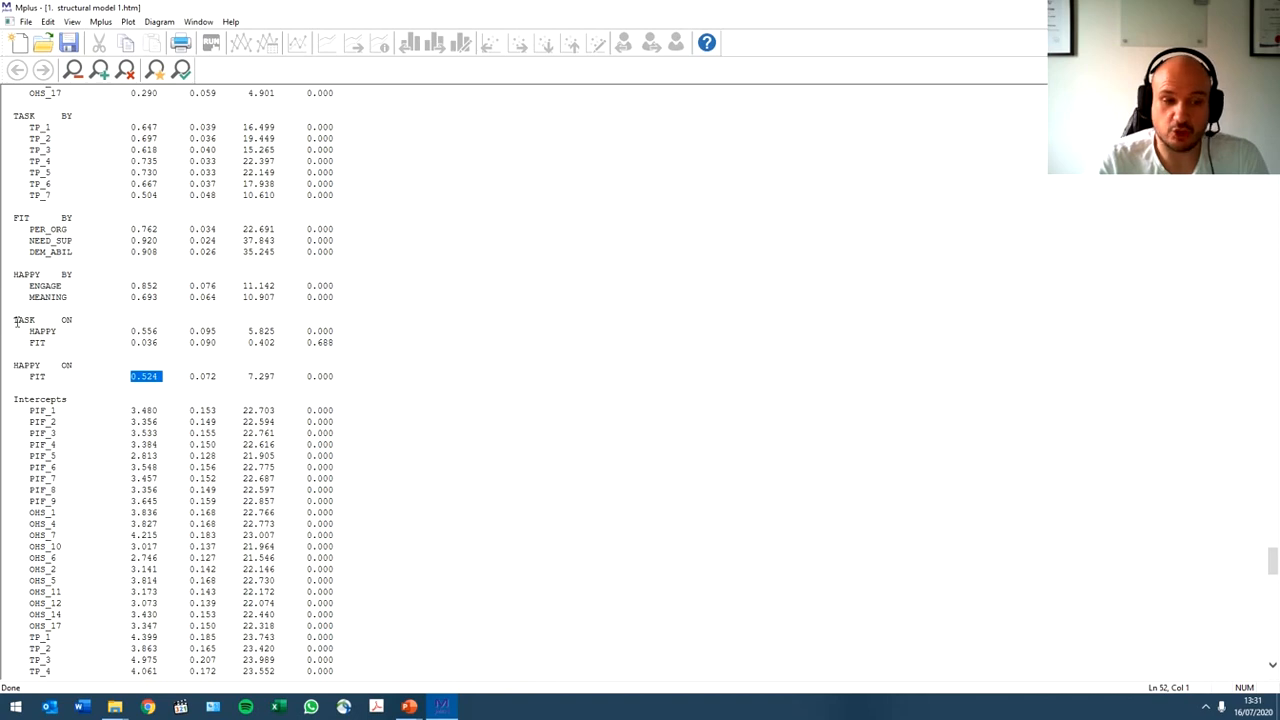
{"action": "left_click", "coordinate": [44, 332]}
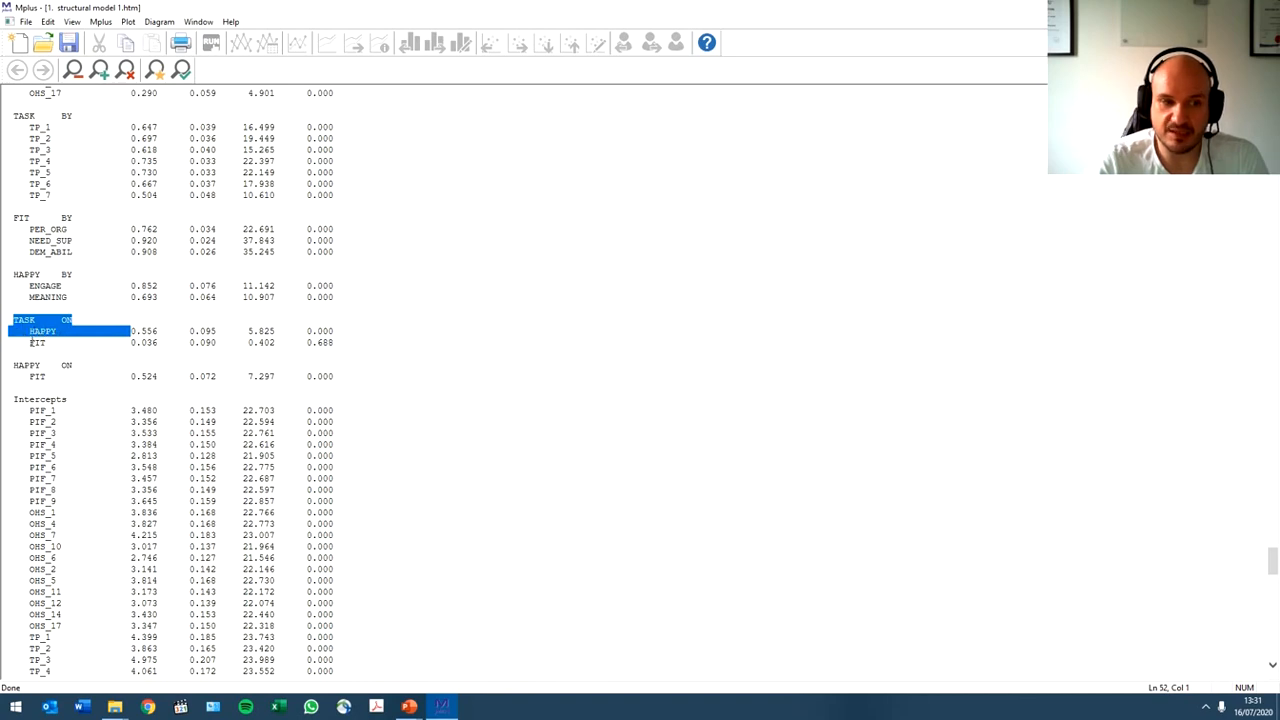
{"action": "left_click", "coordinate": [40, 342]}
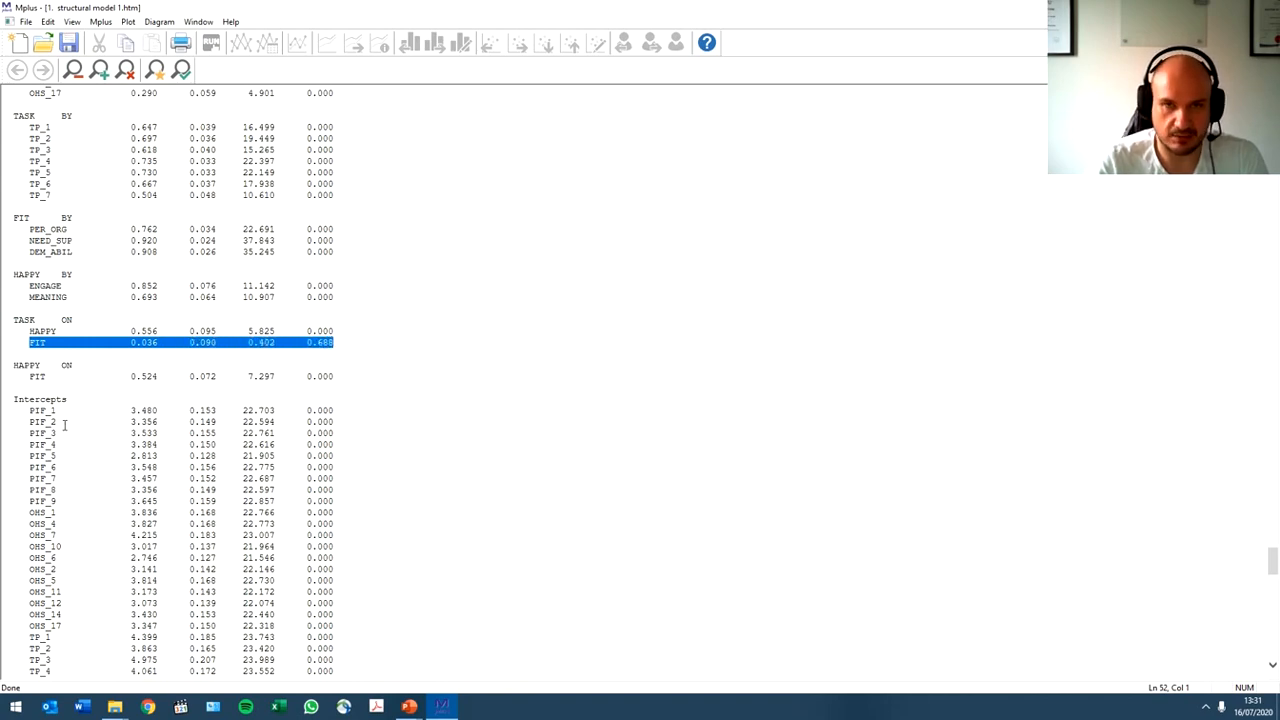
{"action": "scroll", "scroll_direction": "down", "scroll_amount": 3}
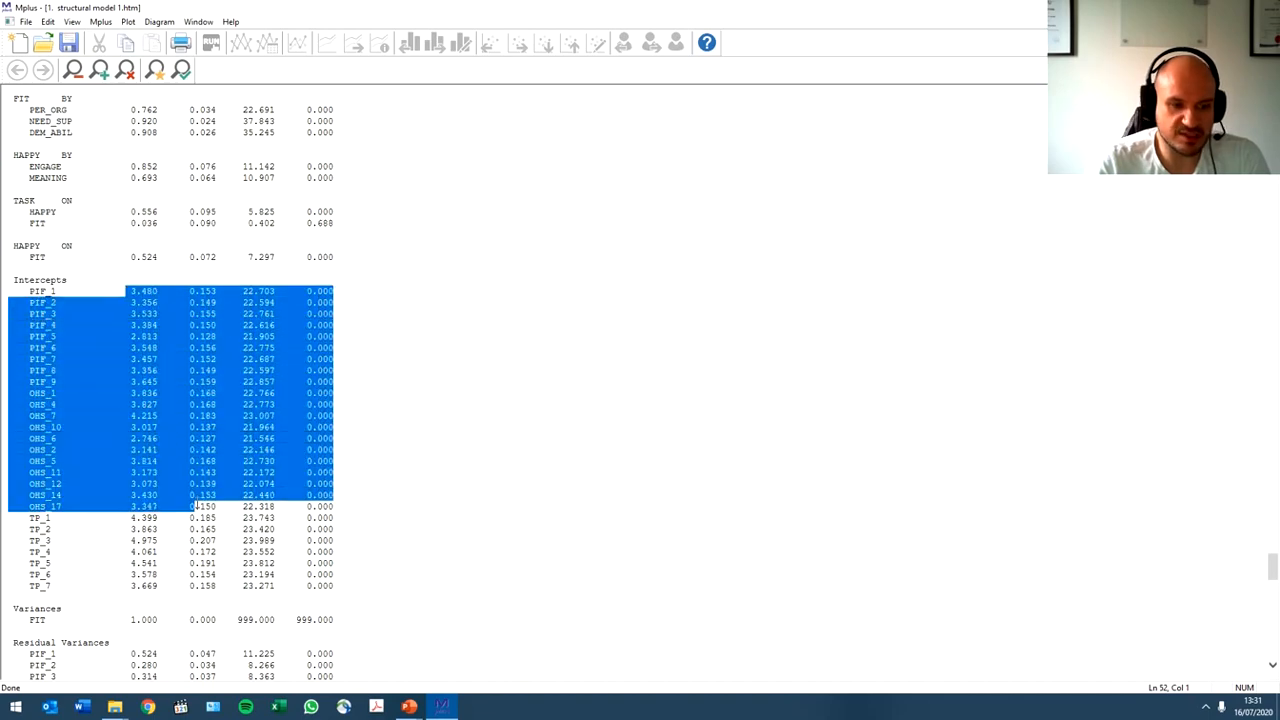
- Scroll past Variances to the Residual Variances and R-SQUARE sections
{"action": "scroll", "scroll_direction": "down", "scroll_amount": 3}
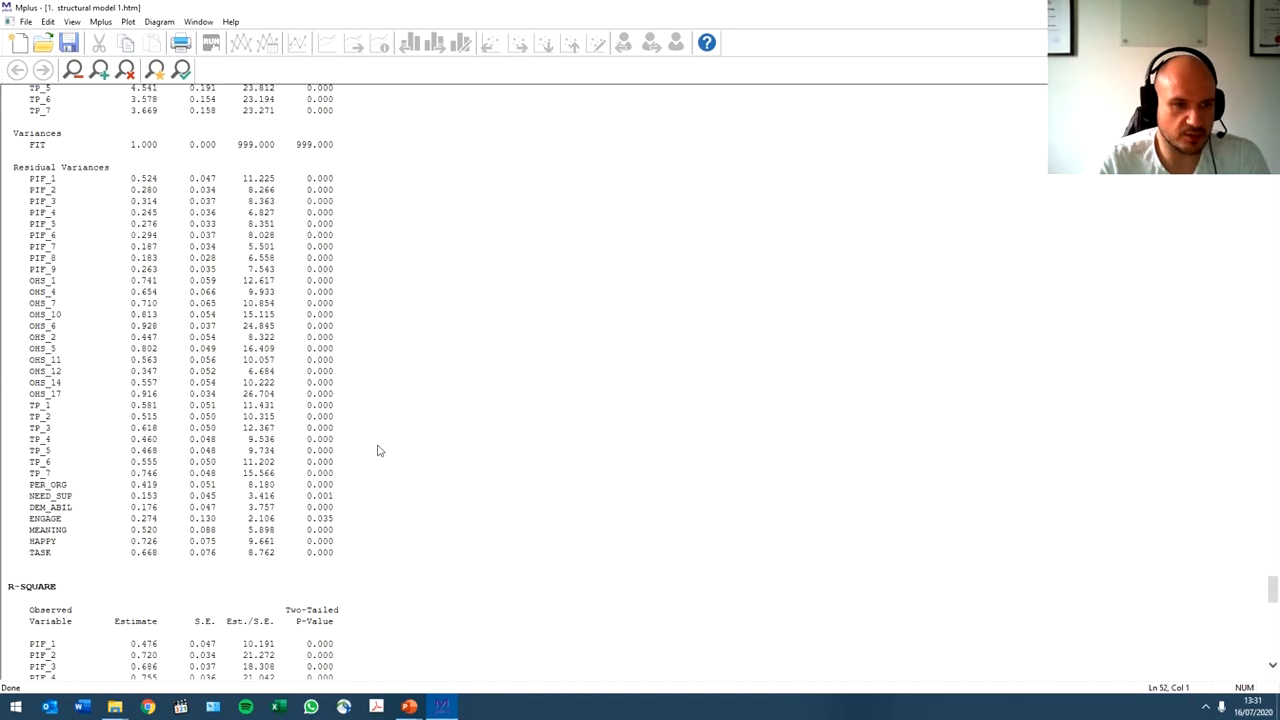
{"action": "mouse_move", "coordinate": [92, 176]}
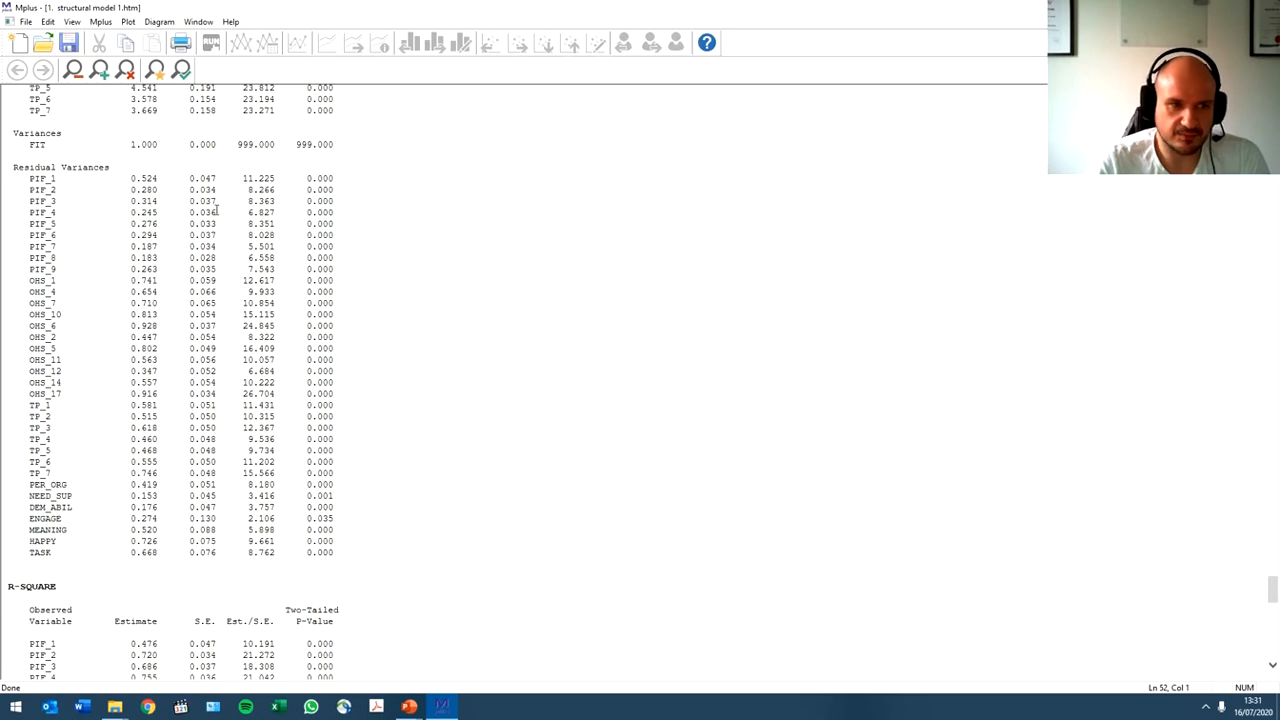
{"action": "scroll", "scroll_direction": "down", "scroll_amount": 3}
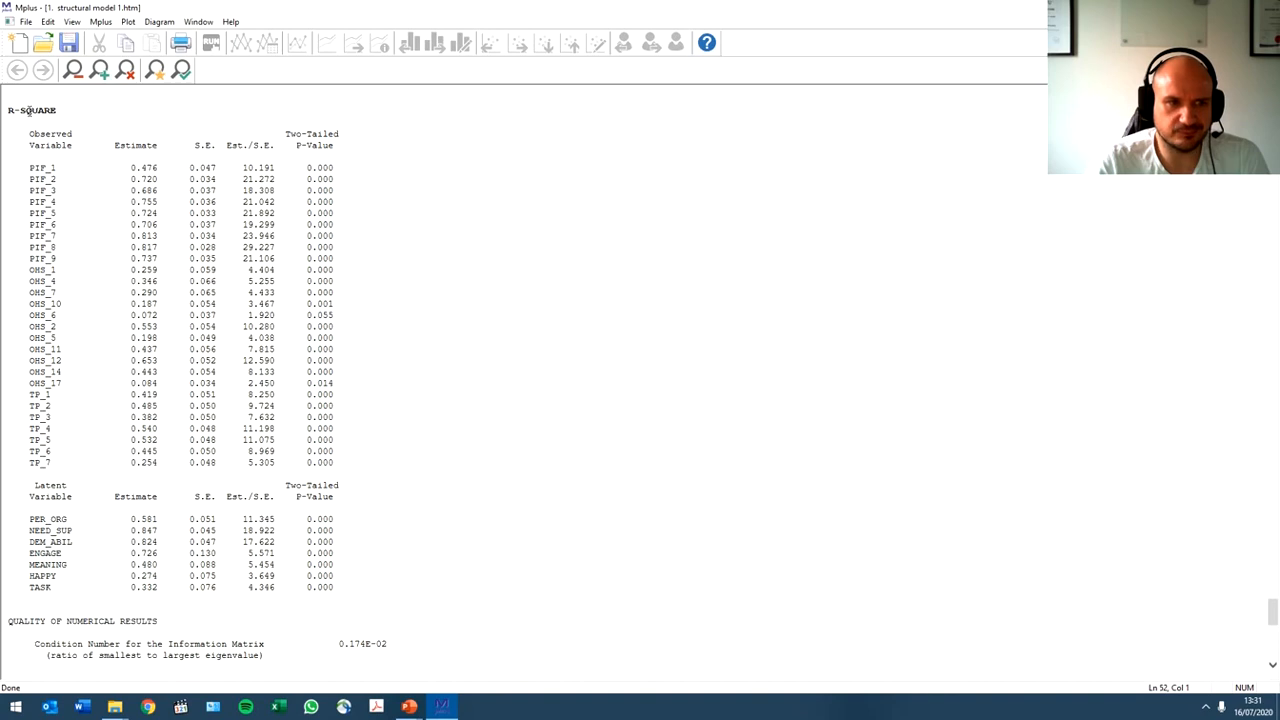
- Highlight the PIF_1 R-square row and scroll to the latent-variable R-squares and modification indices
{"action": "double_click", "coordinate": [42, 168]}
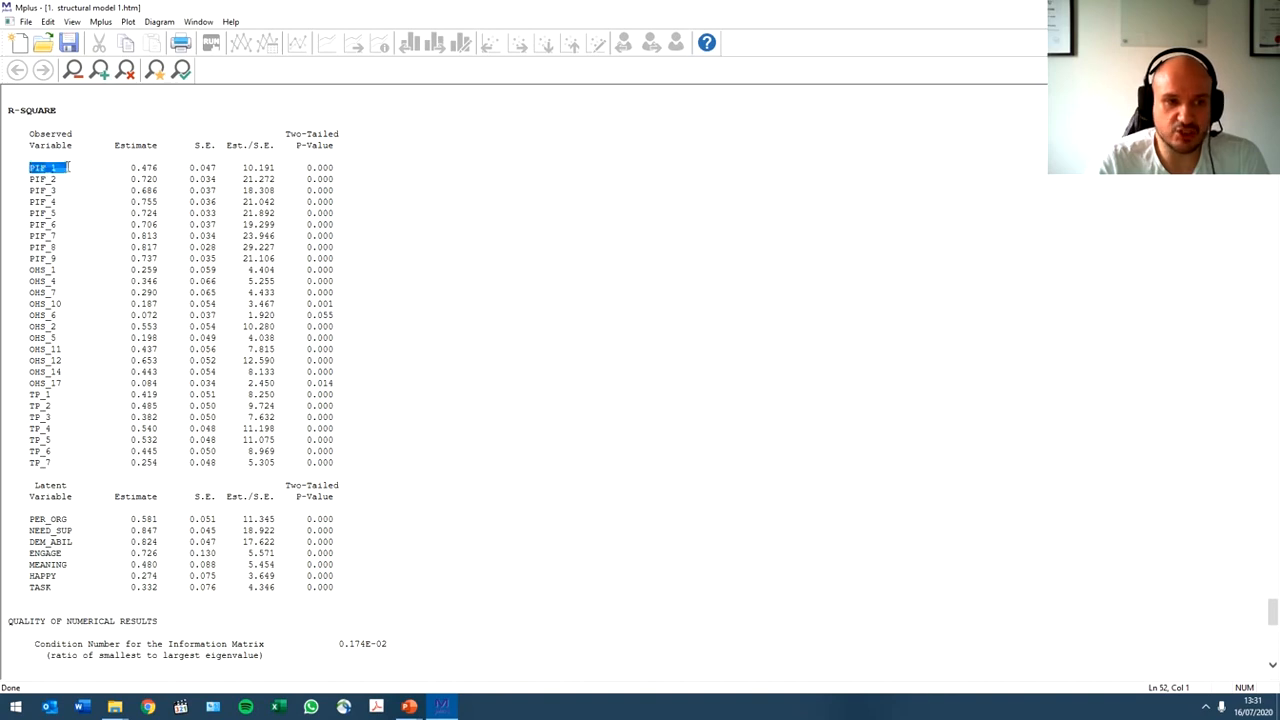
{"action": "scroll", "scroll_direction": "down", "scroll_amount": 3}
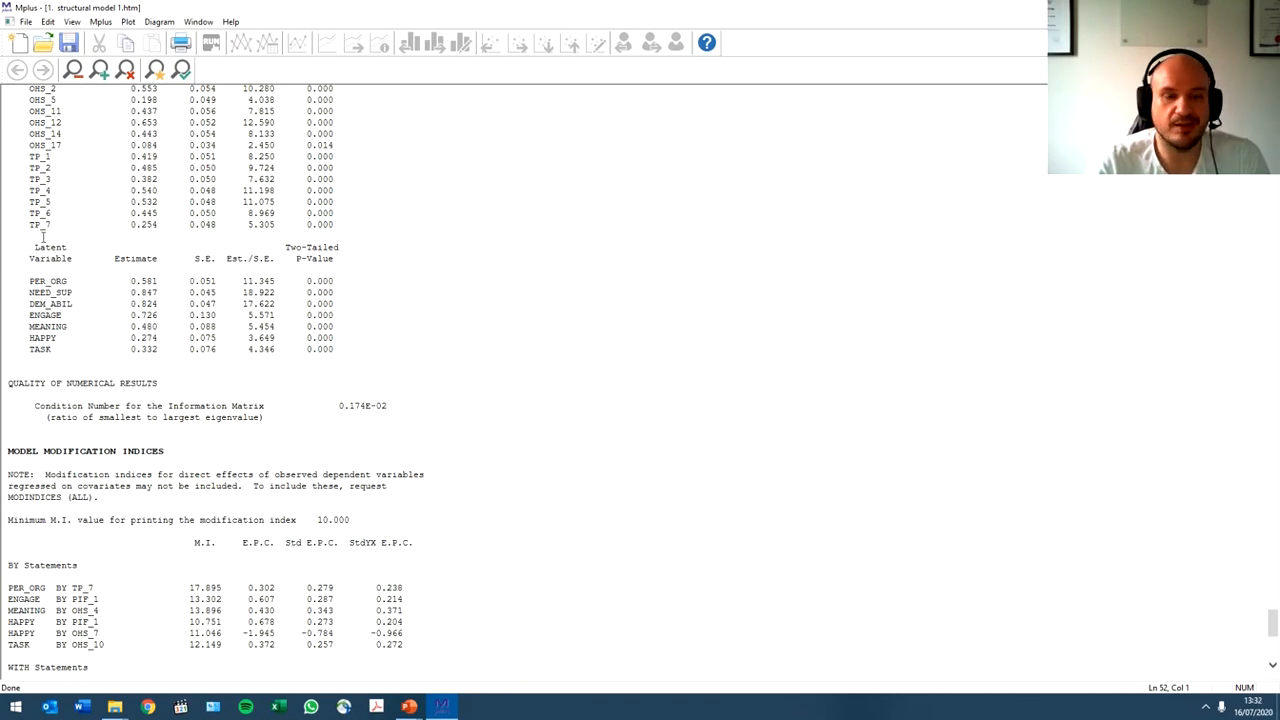
{"action": "mouse_move", "coordinate": [96, 242]}
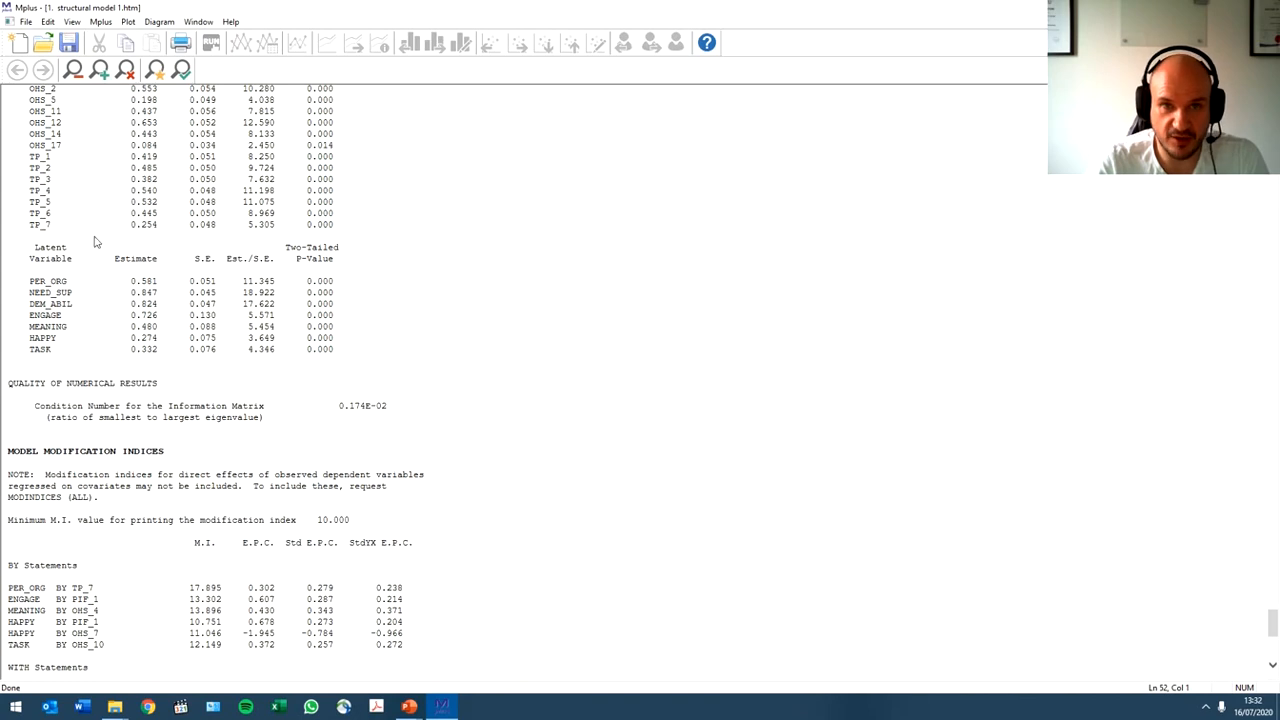
- Highlight the PER_ORG R-square estimate and the HAPPY estimate of 0.274
{"action": "double_click", "coordinate": [48, 280]}
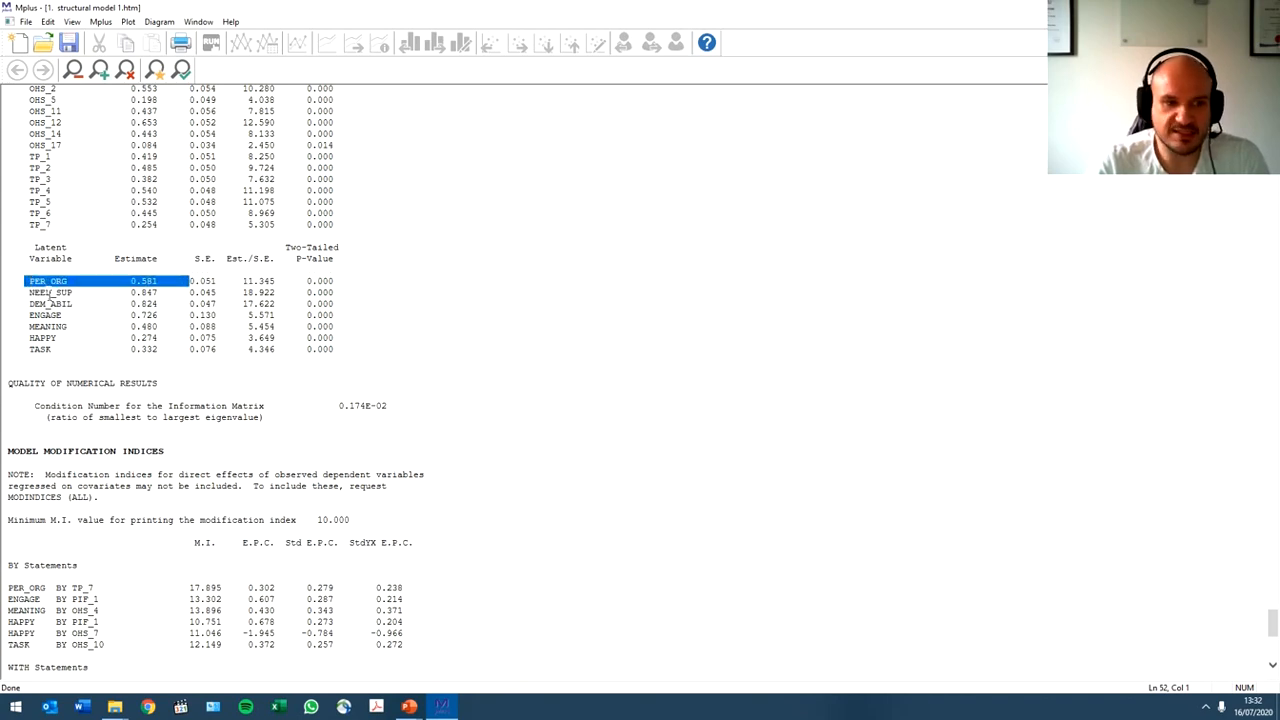
{"action": "left_click_drag", "start_coordinate": [48, 280], "coordinate": [48, 292]}
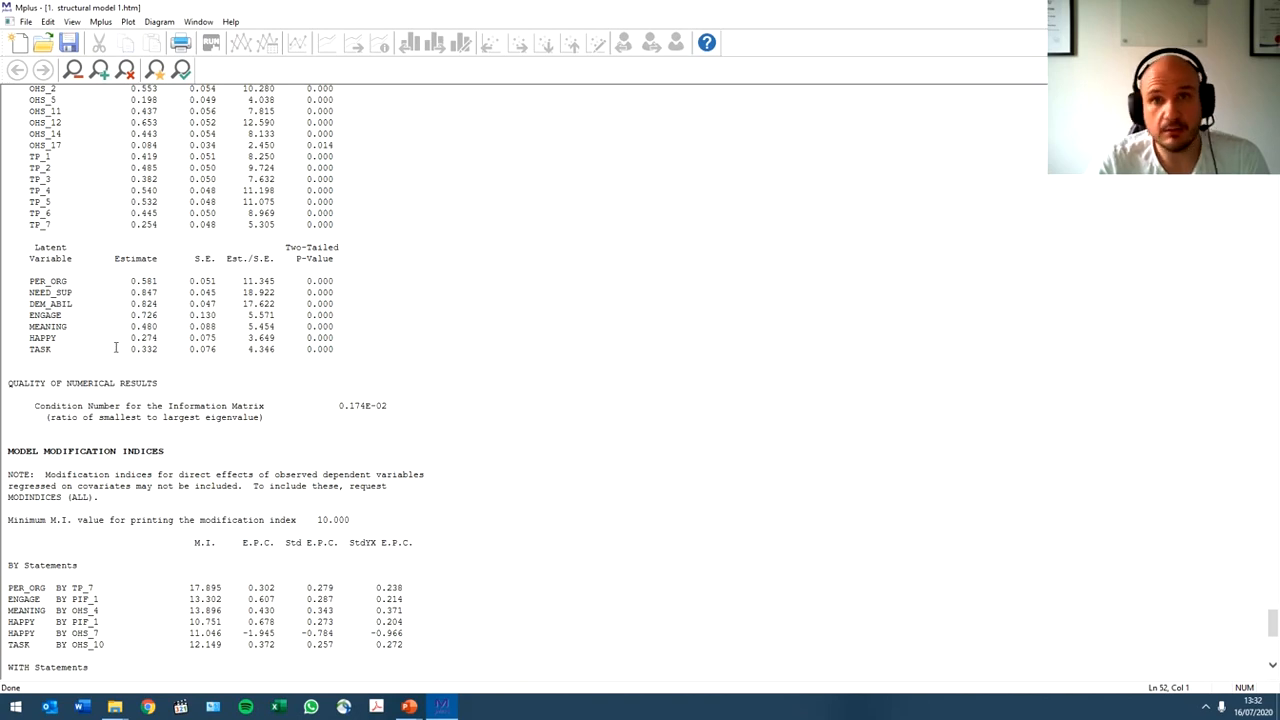
{"action": "double_click", "coordinate": [144, 336]}
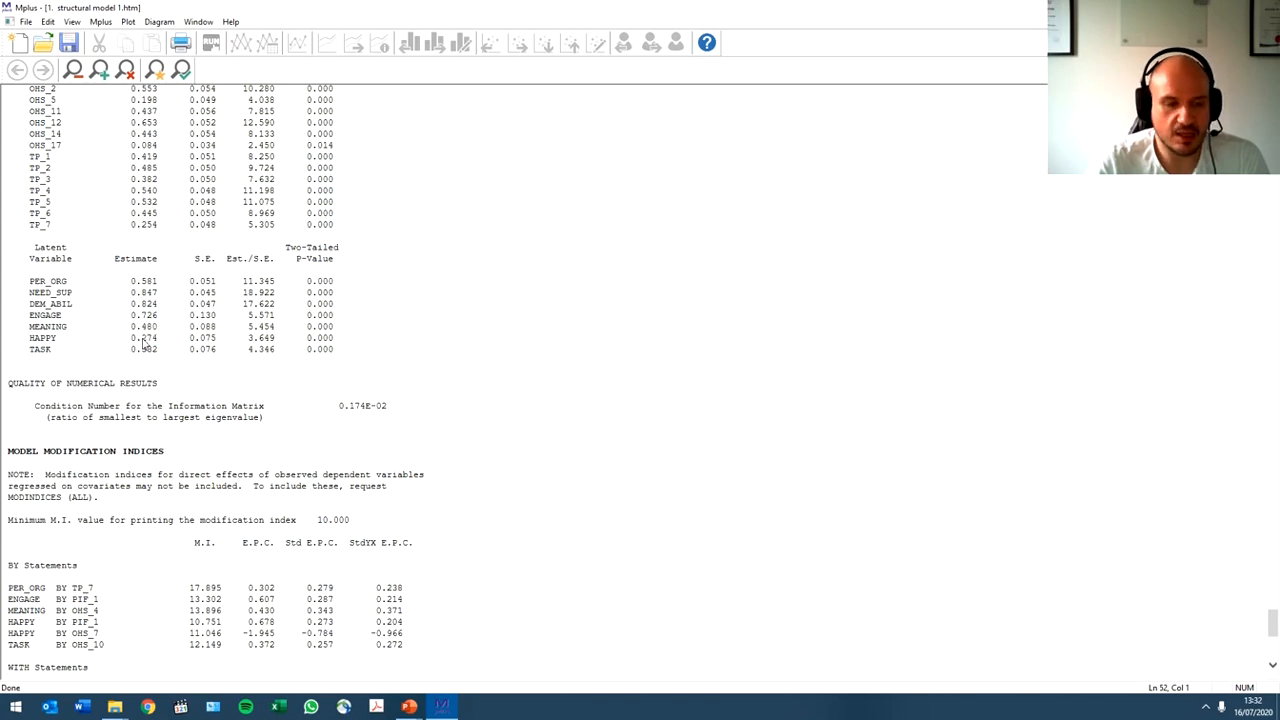
{"action": "double_click", "coordinate": [144, 336]}
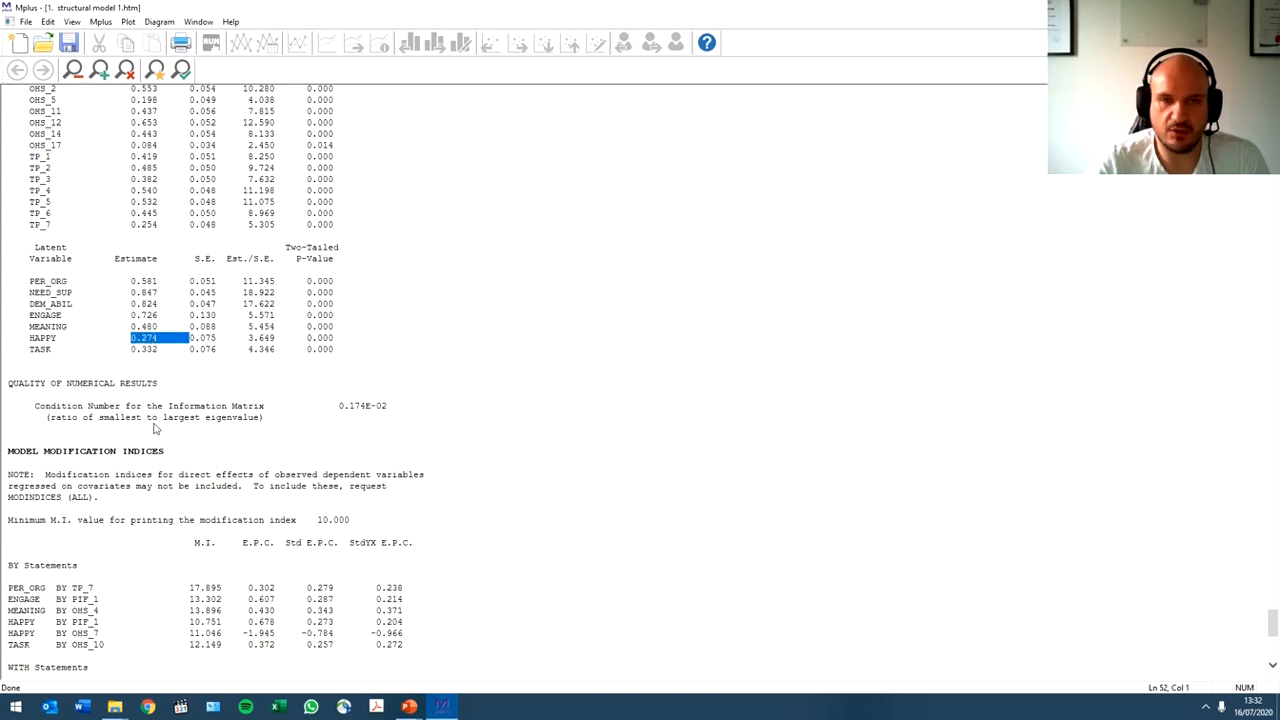
{"action": "mouse_move", "coordinate": [92, 376]}
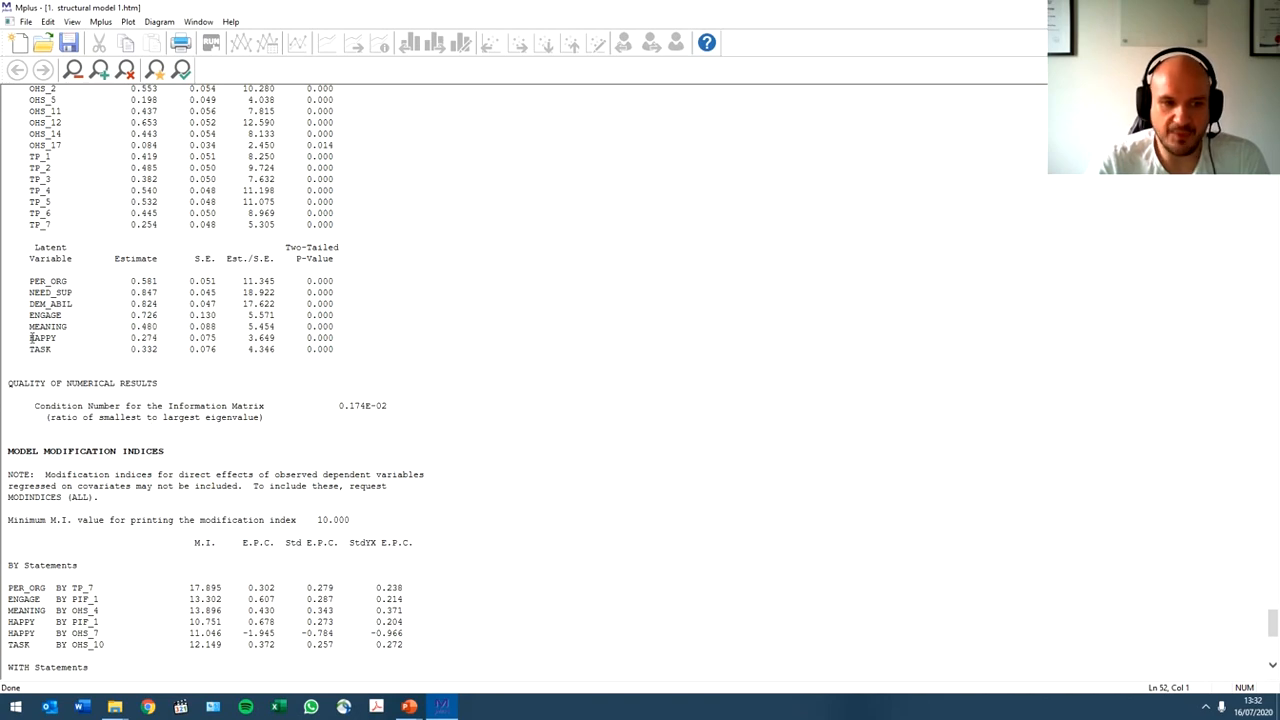
- Highlight the TASK R-square estimate of 0.332 and scroll into the modification indices
{"action": "double_click", "coordinate": [42, 338]}
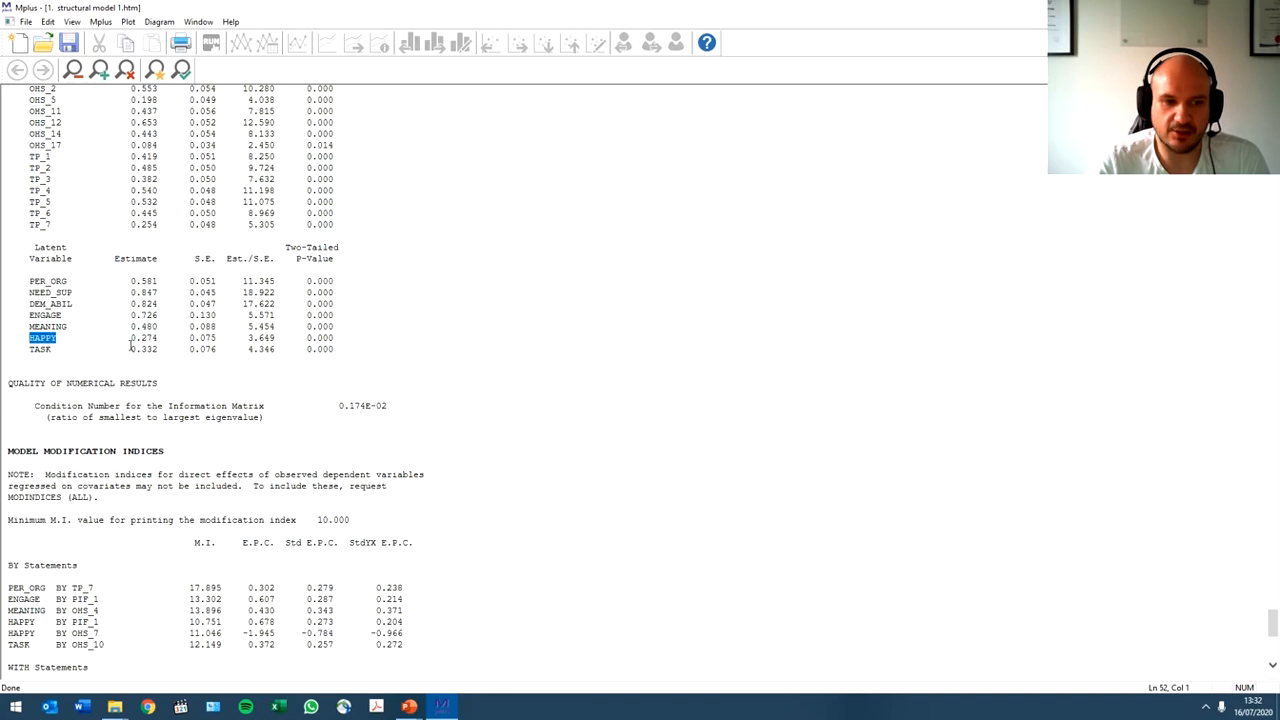
{"action": "left_click", "coordinate": [128, 348]}
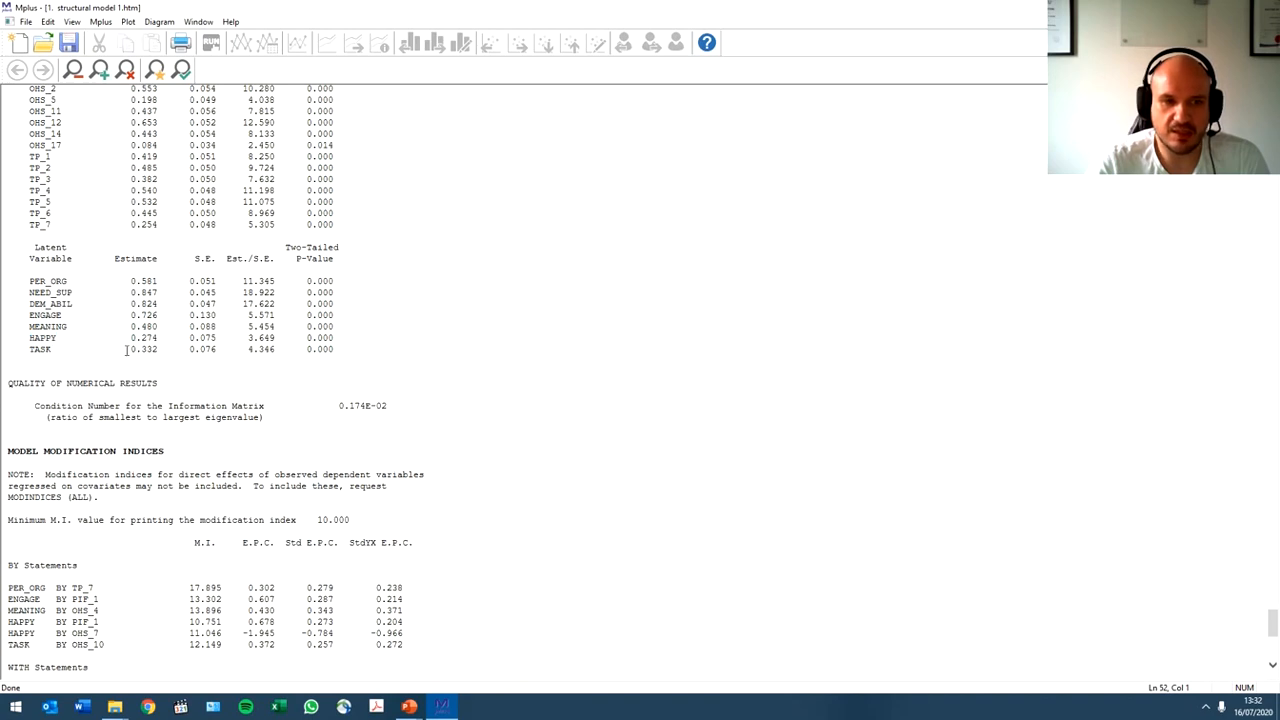
{"action": "double_click", "coordinate": [144, 348]}
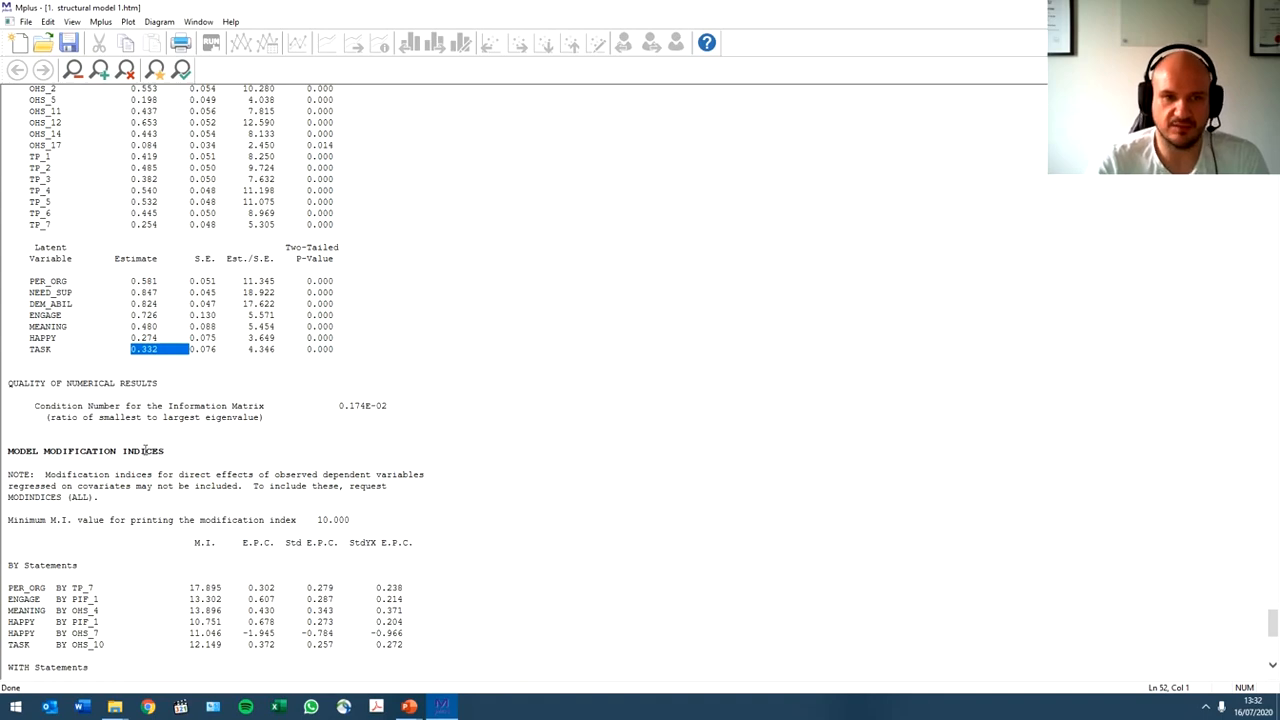
{"action": "scroll", "scroll_direction": "down", "scroll_amount": 3}
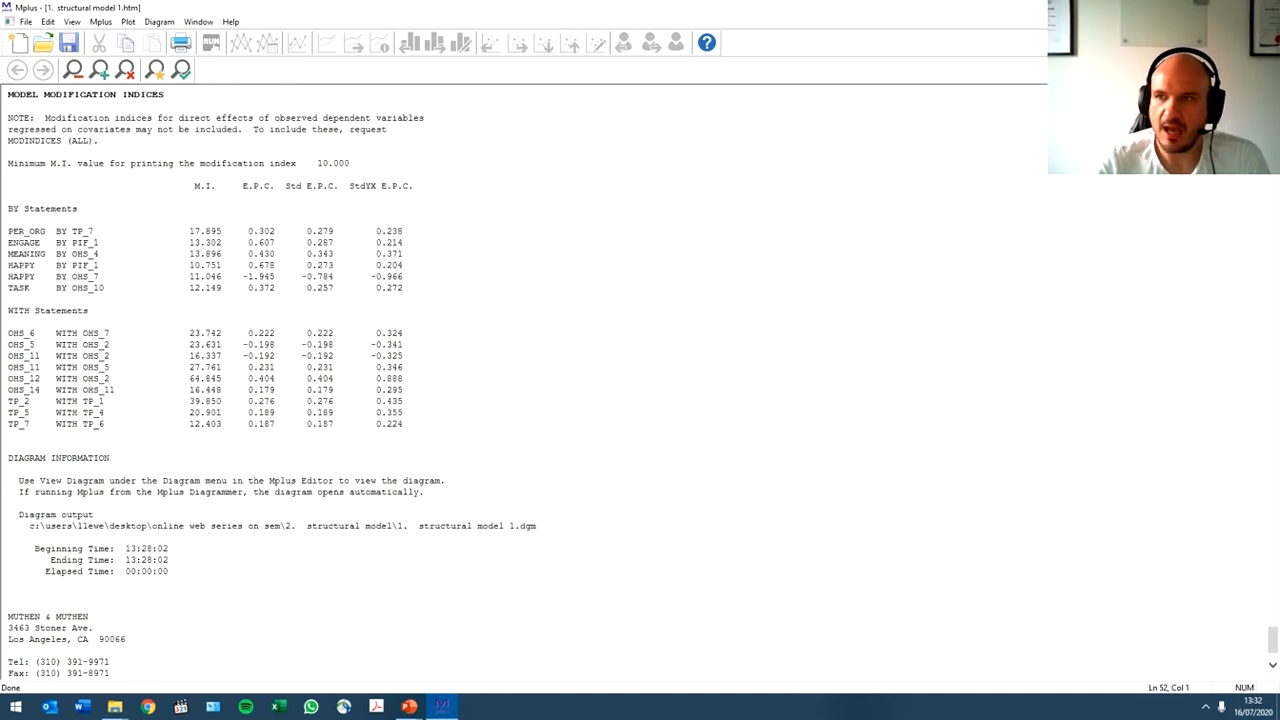